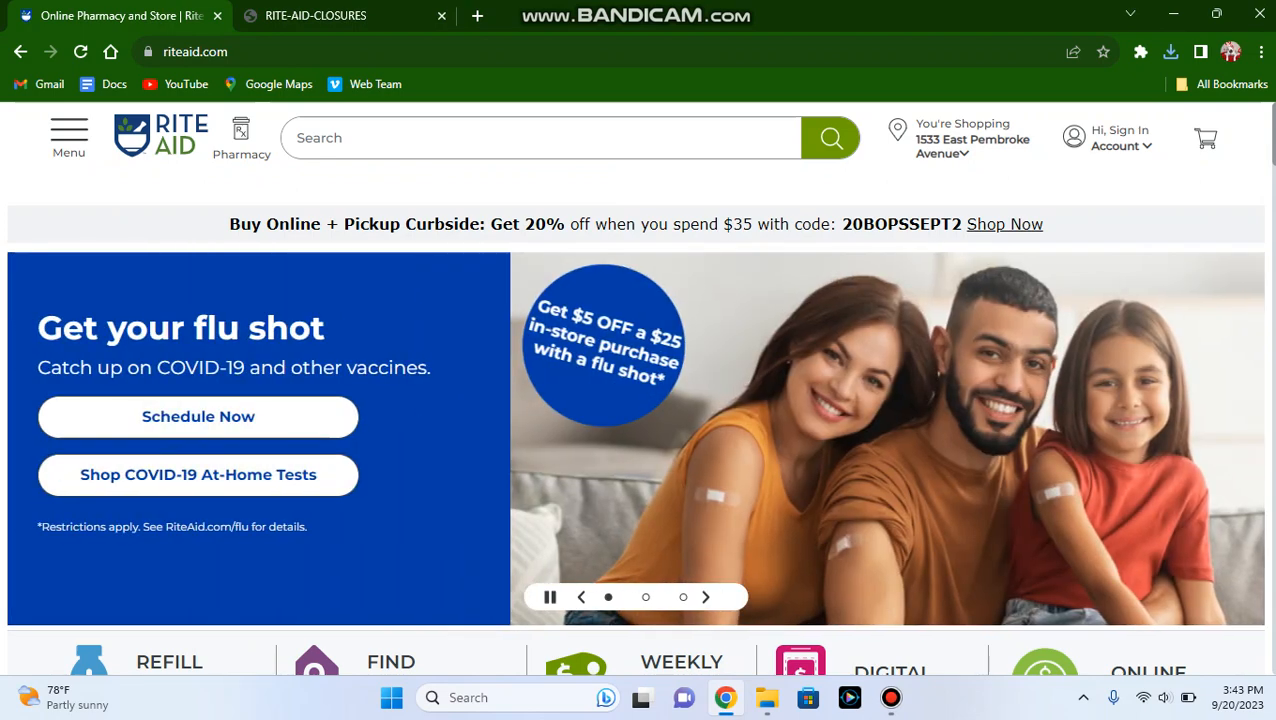
# - Switch from the Rite Aid homepage tab to the RITE-AID-CLOSURES PDF tab
pyautogui.click(706, 596)
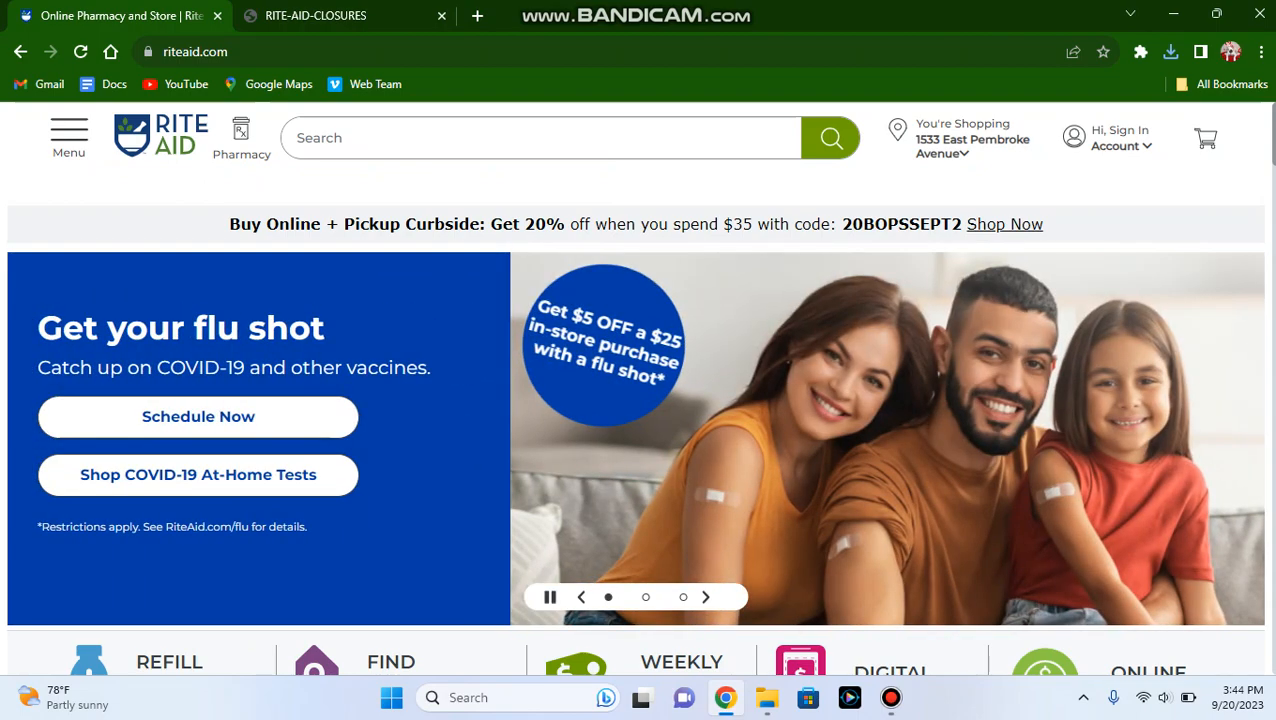
pyautogui.click(706, 596)
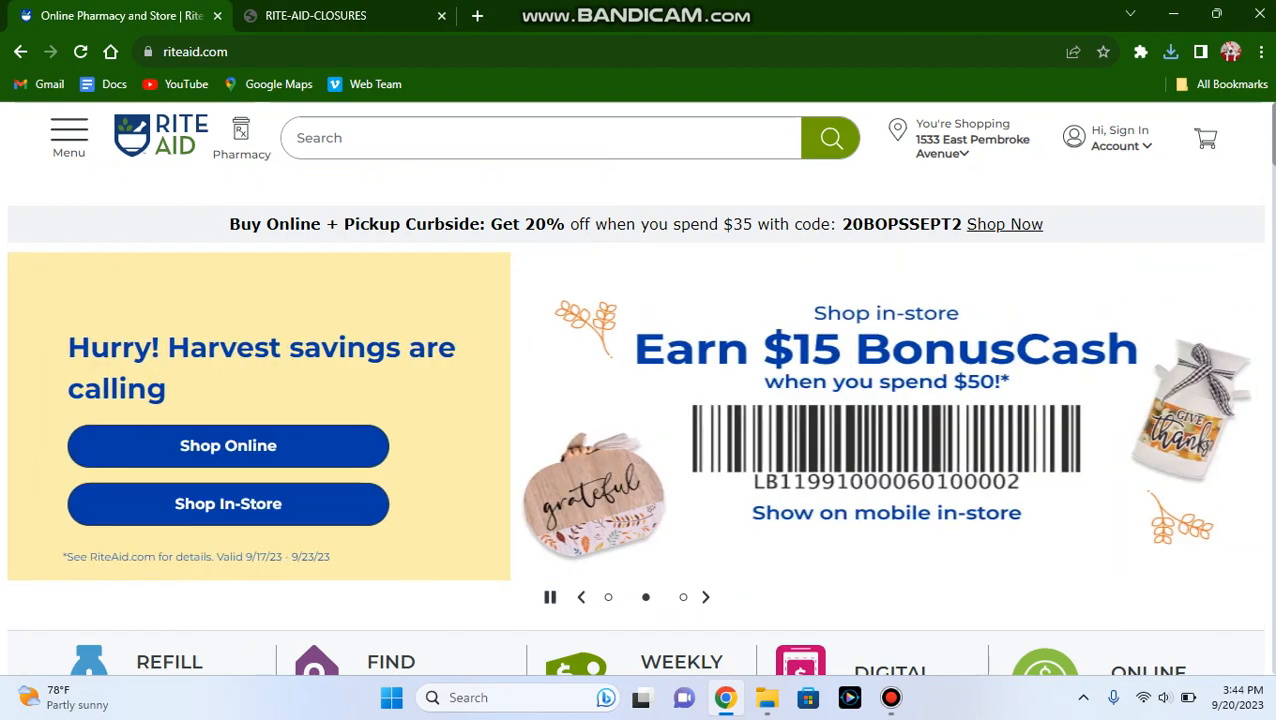
pyautogui.click(316, 16)
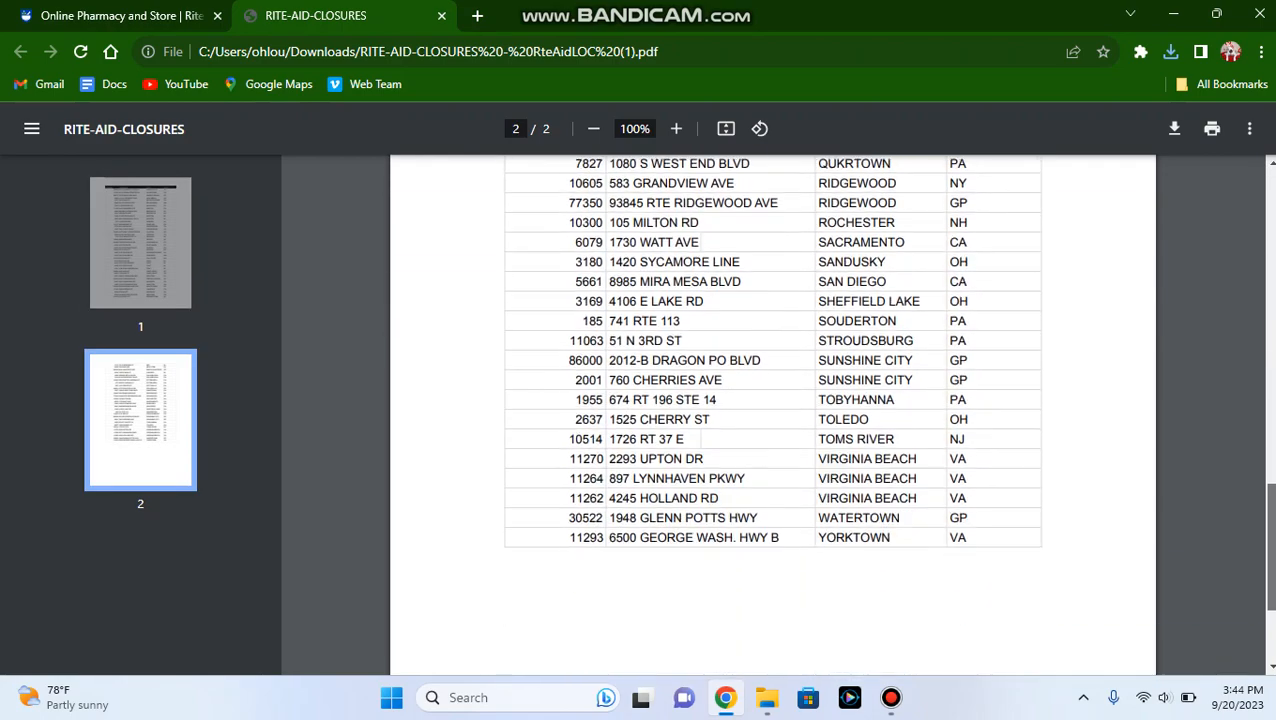
# - Glance down the PDF and return to the table heading at the top of page 1
pyautogui.scroll(-3)
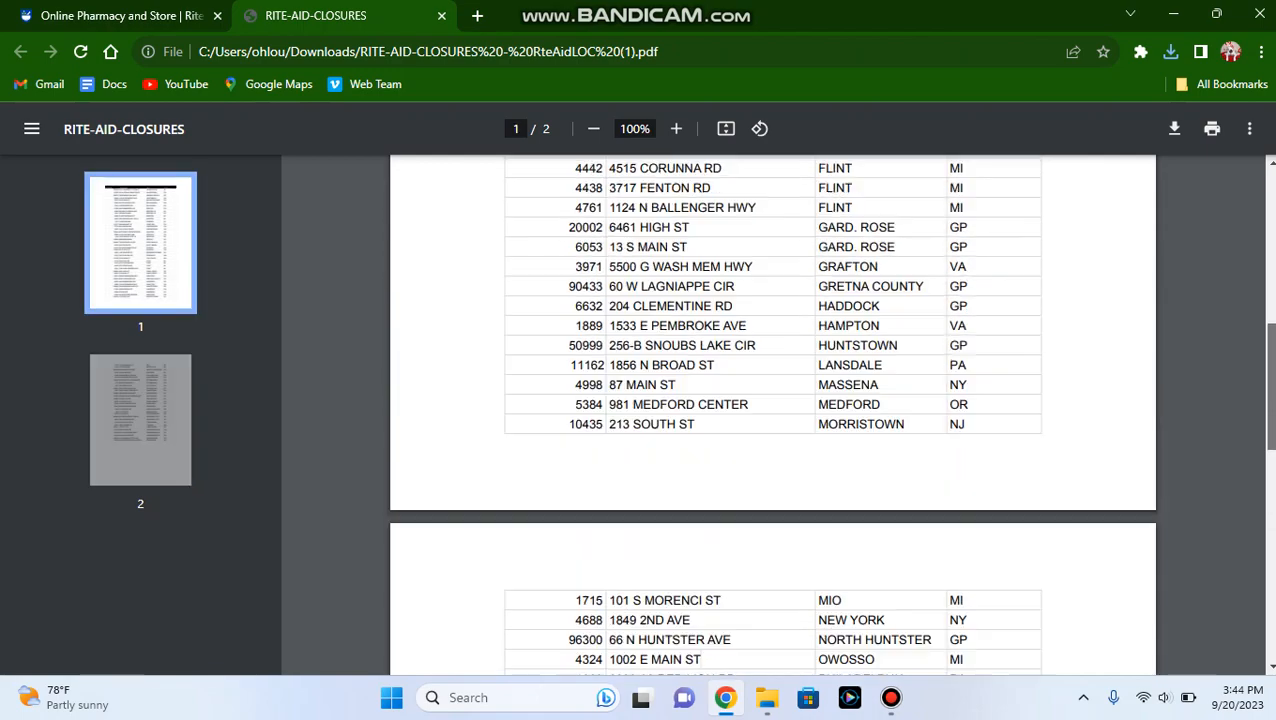
pyautogui.scroll(3)
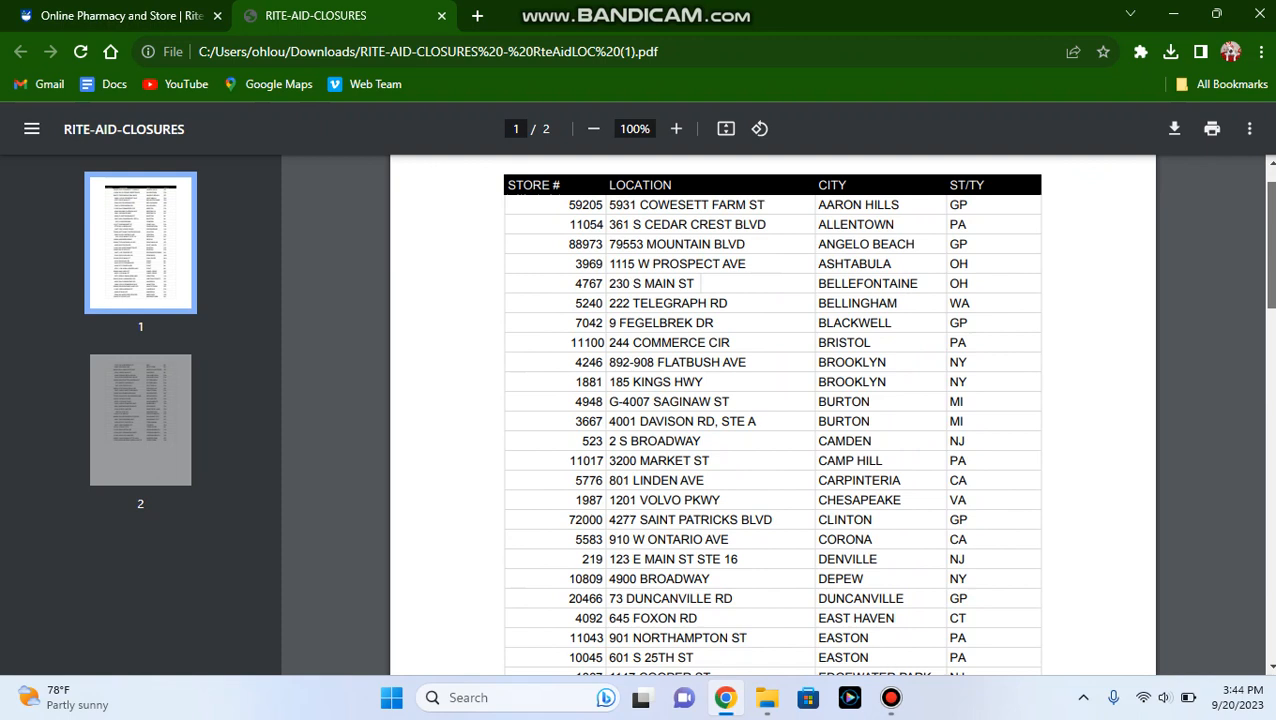
# - Scroll down page 1 of the closures table to the Flint through Lansdale store entries
pyautogui.scroll(-3)
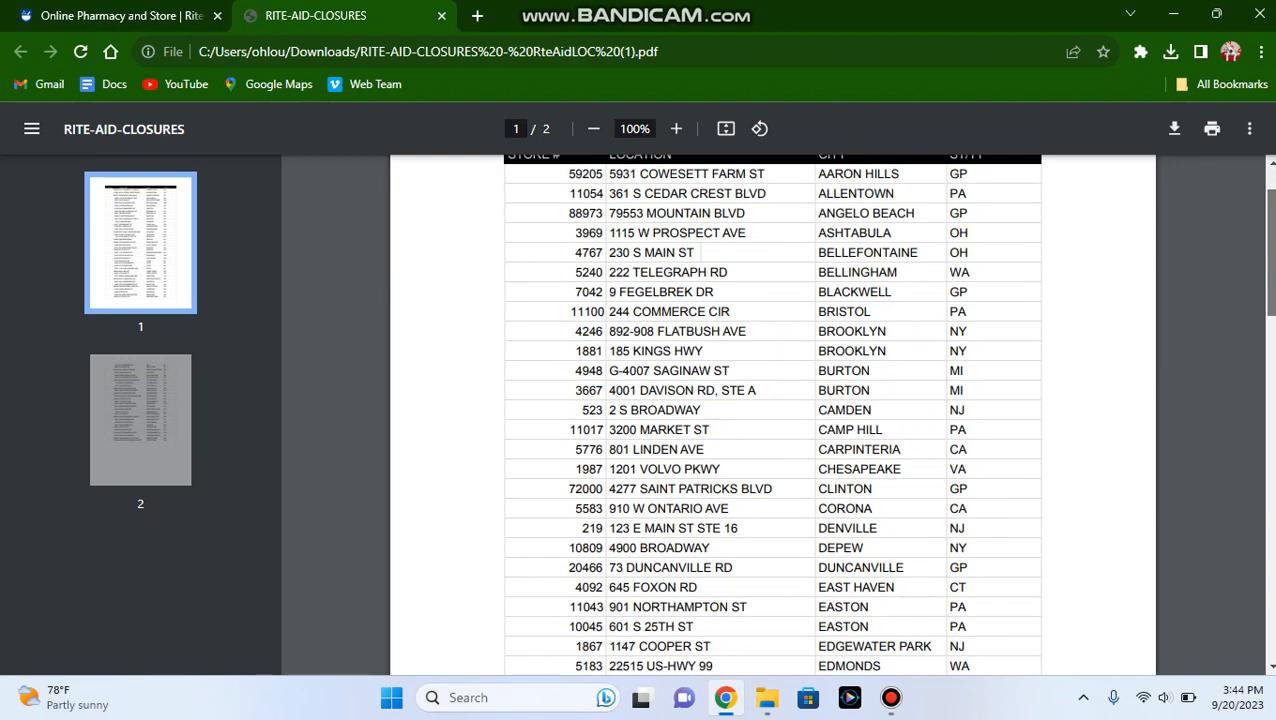
pyautogui.scroll(-3)
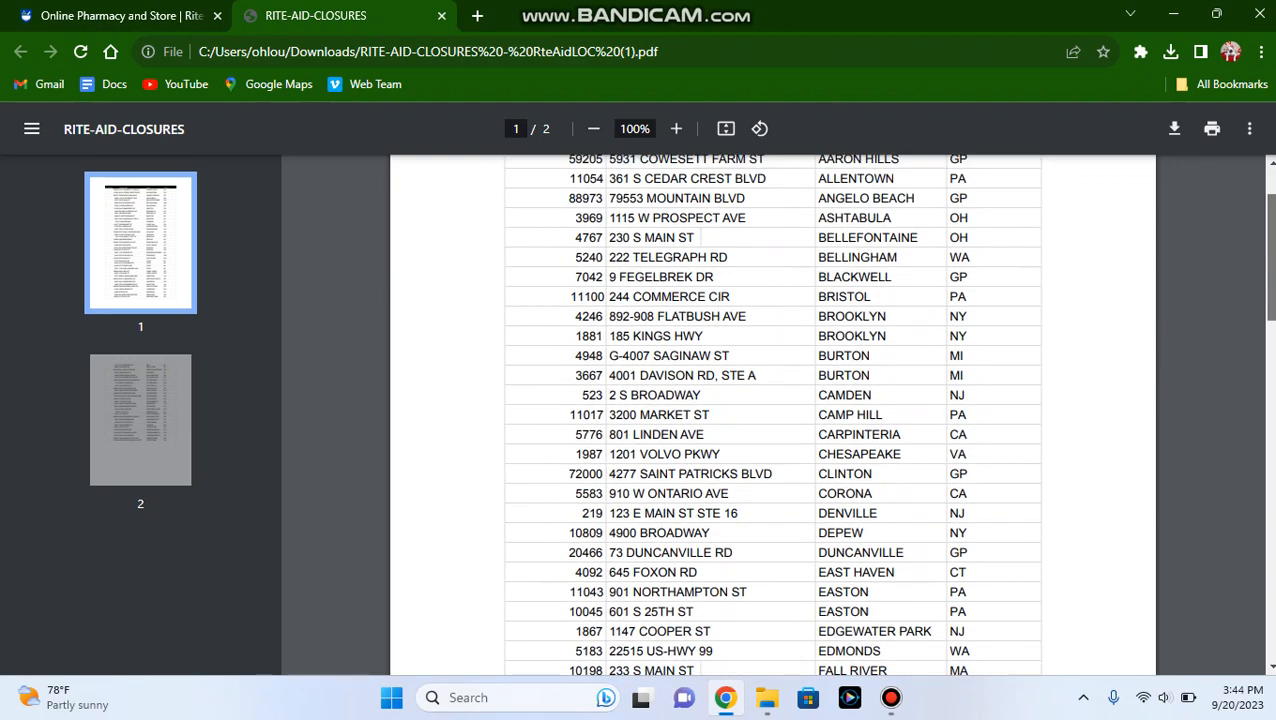
pyautogui.scroll(-3)
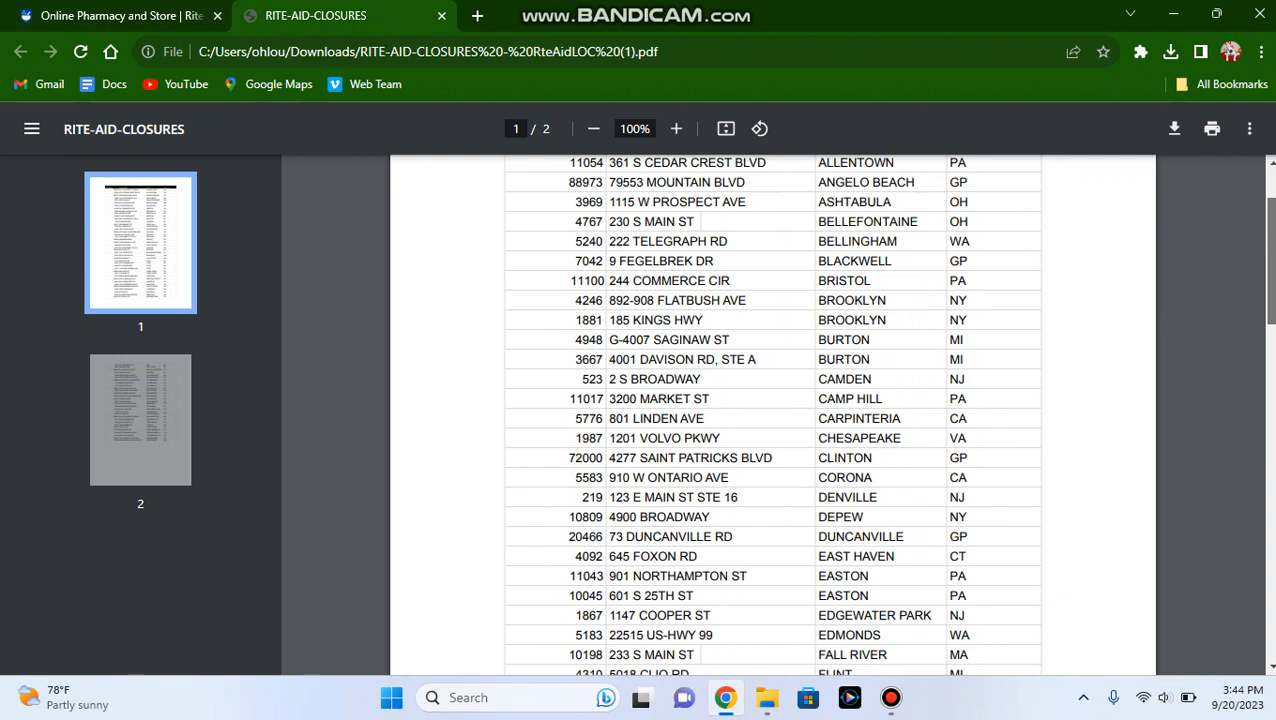
pyautogui.scroll(-3)
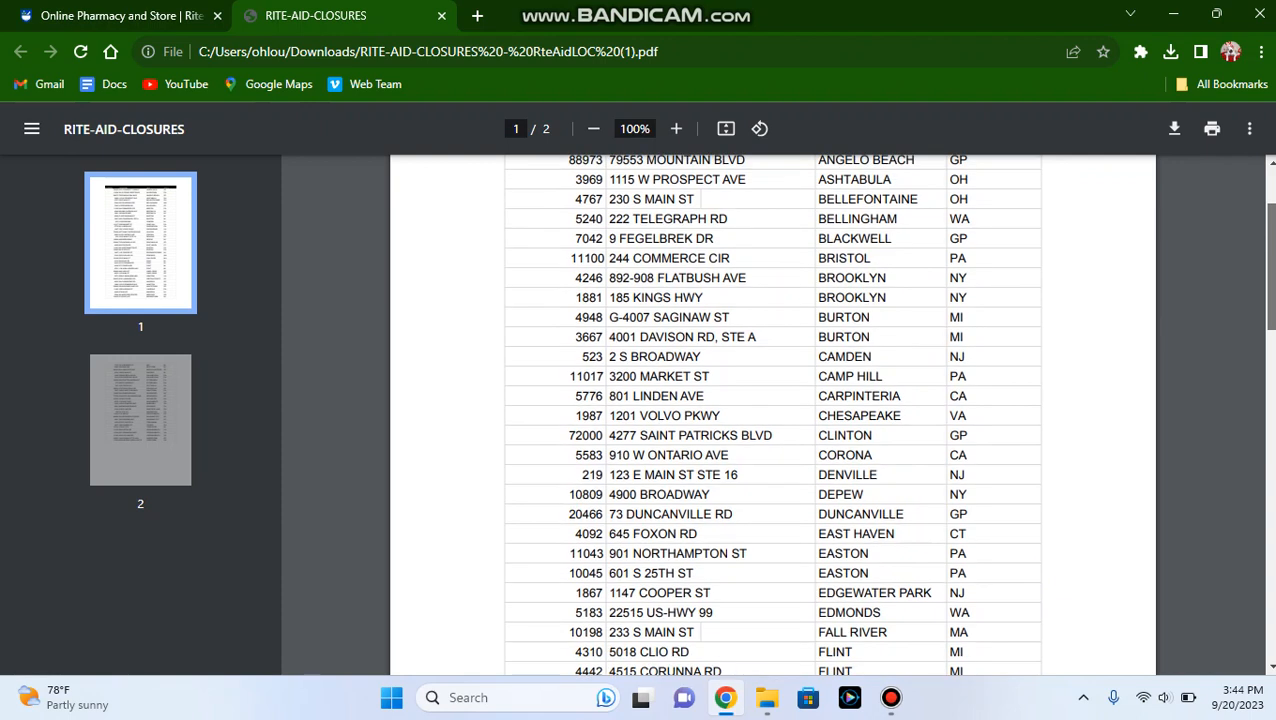
pyautogui.scroll(3)
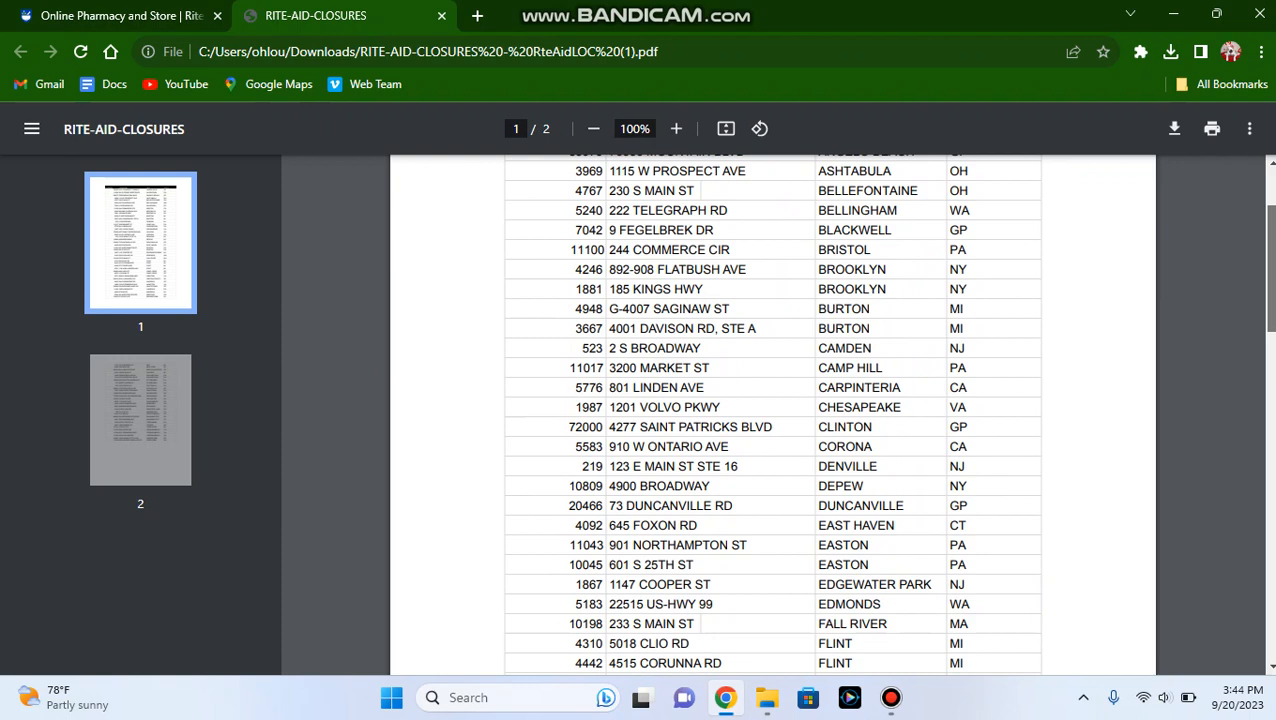
pyautogui.scroll(-3)
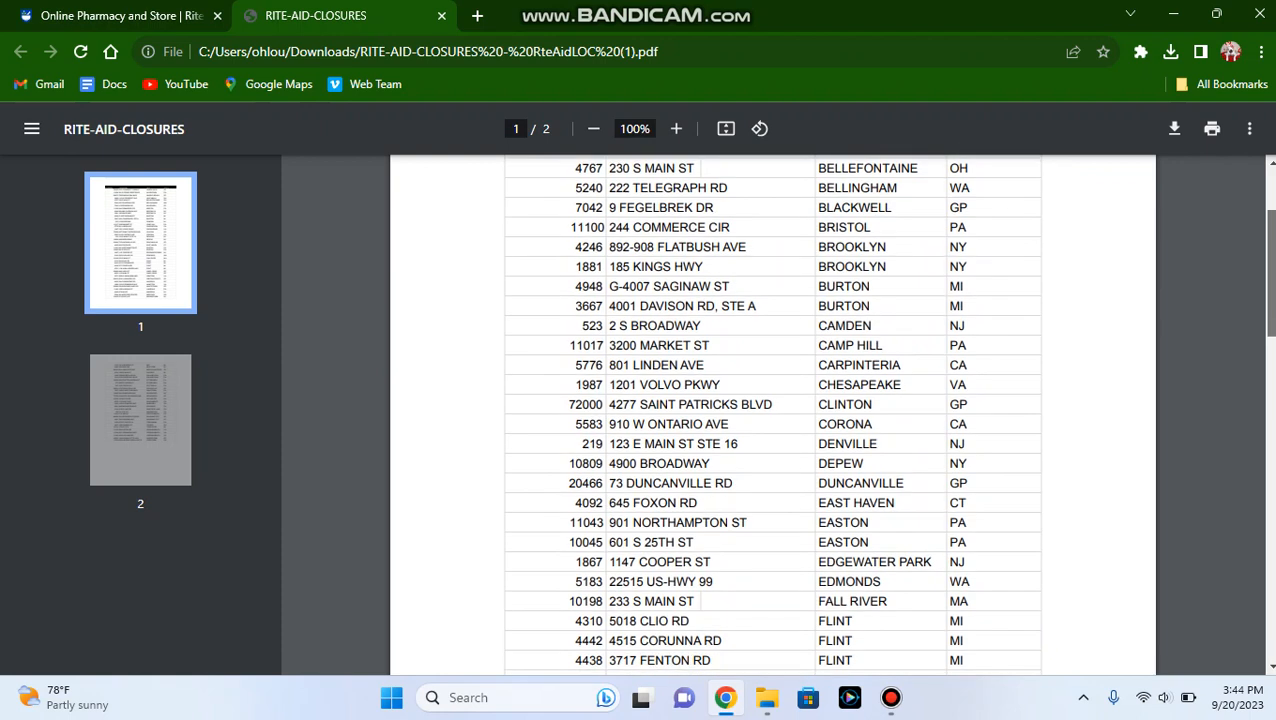
pyautogui.scroll(-3)
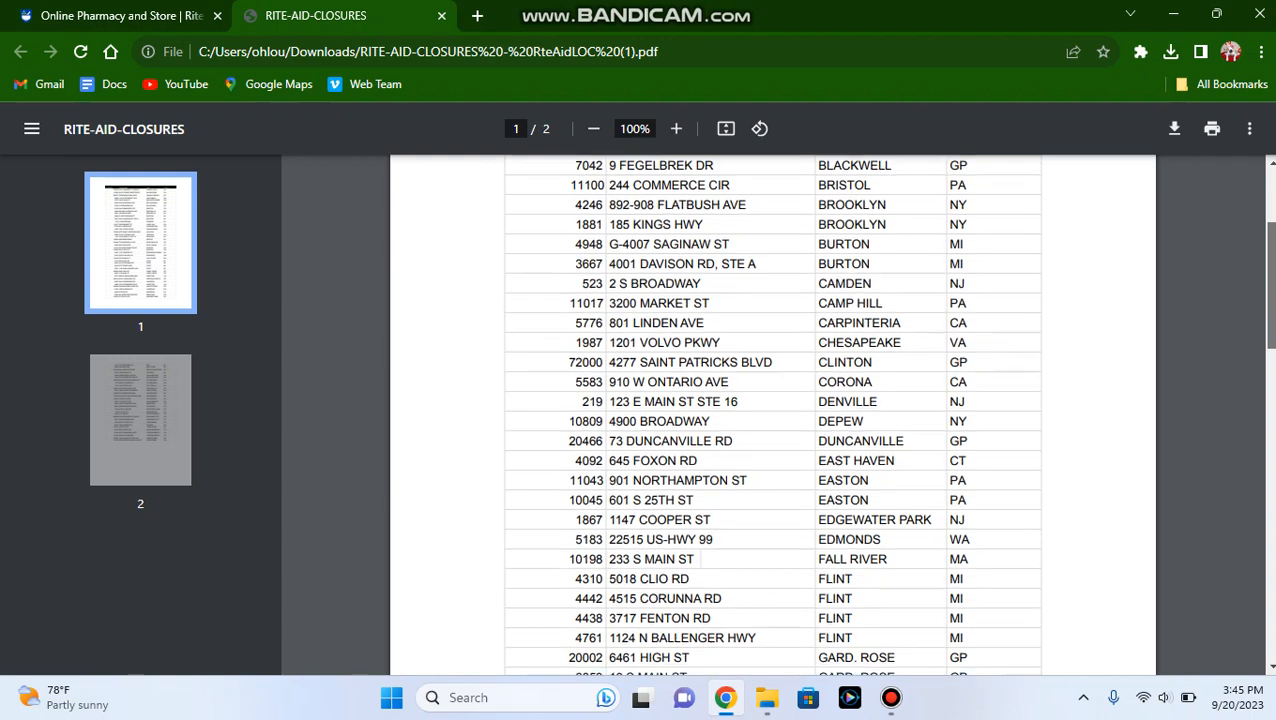
pyautogui.scroll(3)
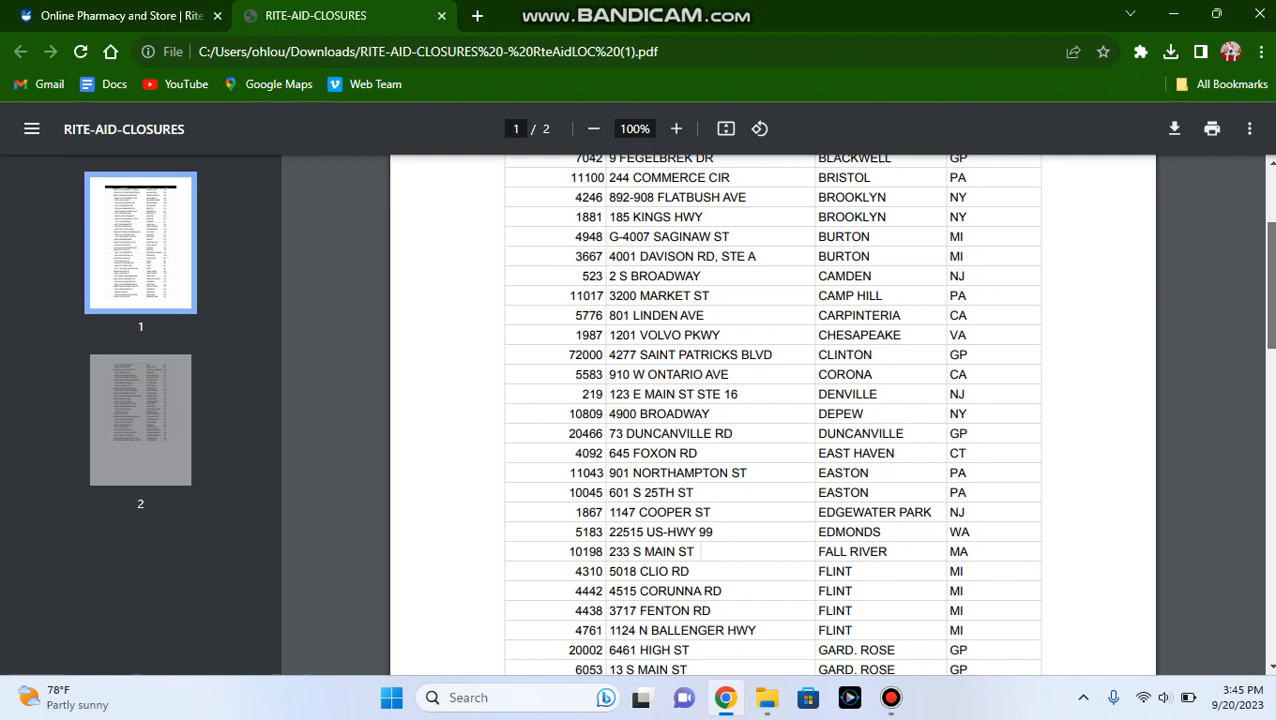
pyautogui.scroll(-3)
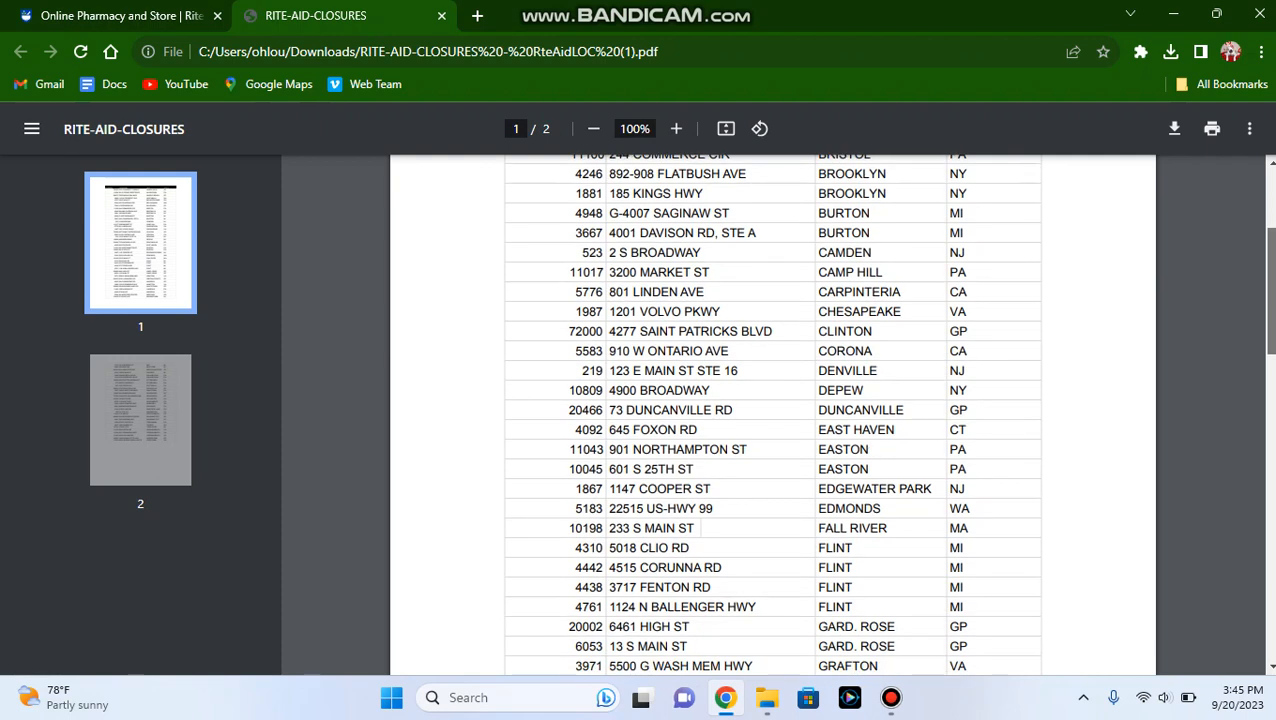
pyautogui.scroll(-3)
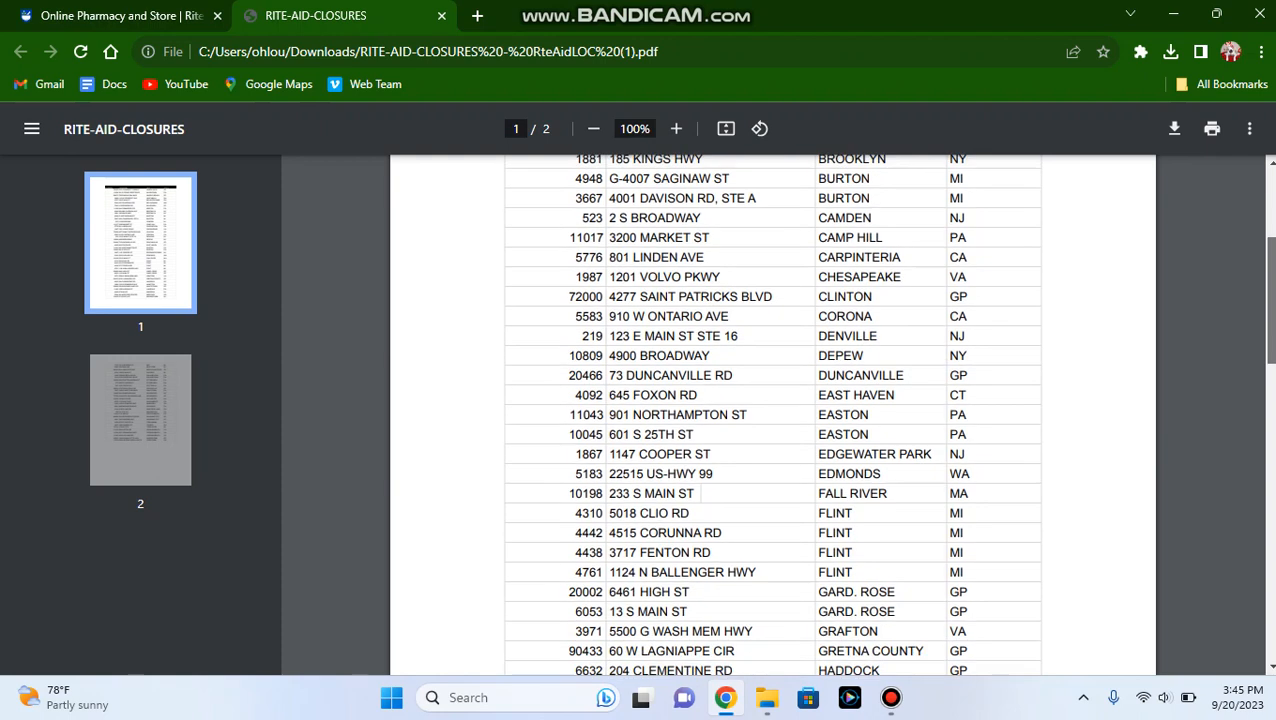
pyautogui.scroll(-3)
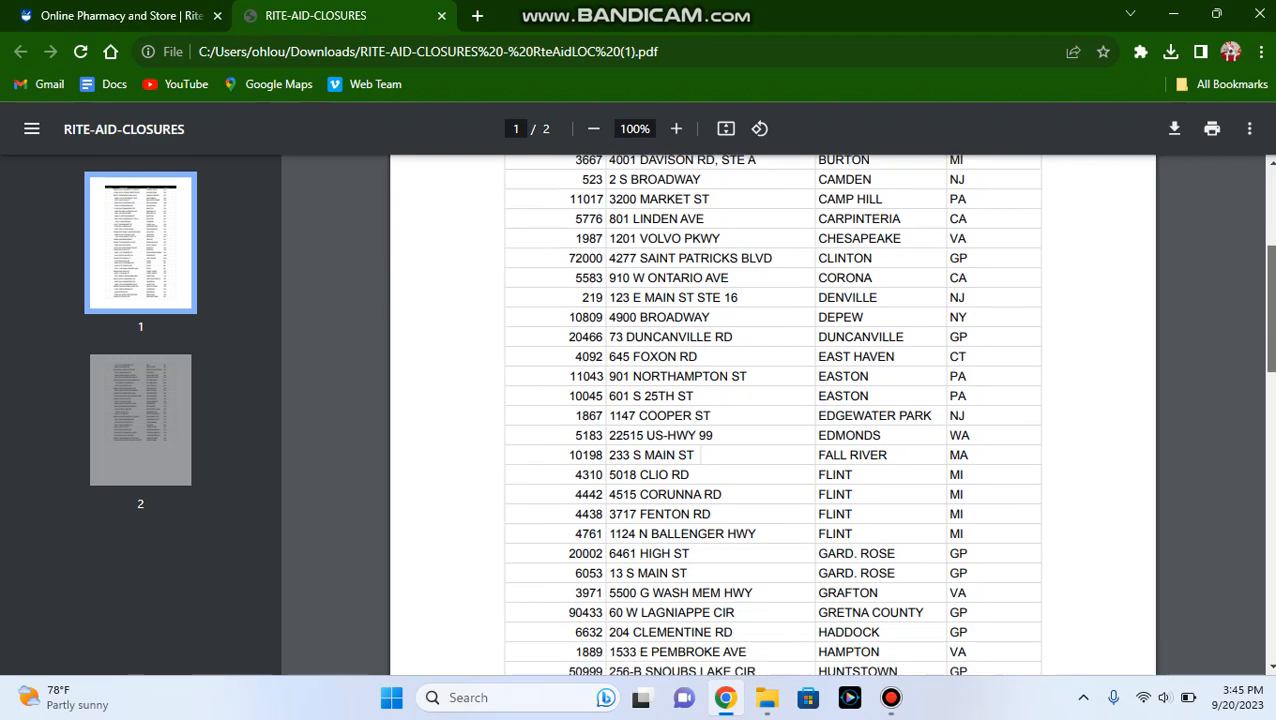
pyautogui.scroll(3)
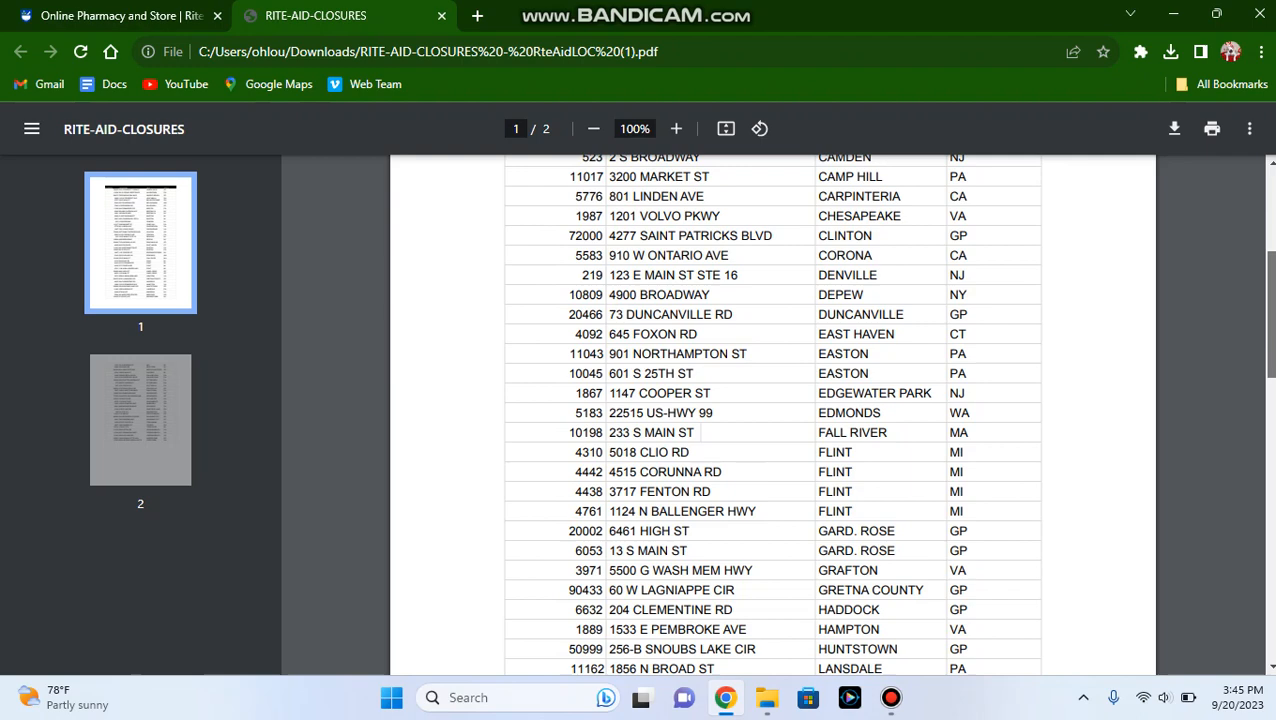
# - Scroll on through the remaining page 1 rows toward the end of the page
pyautogui.scroll(-3)
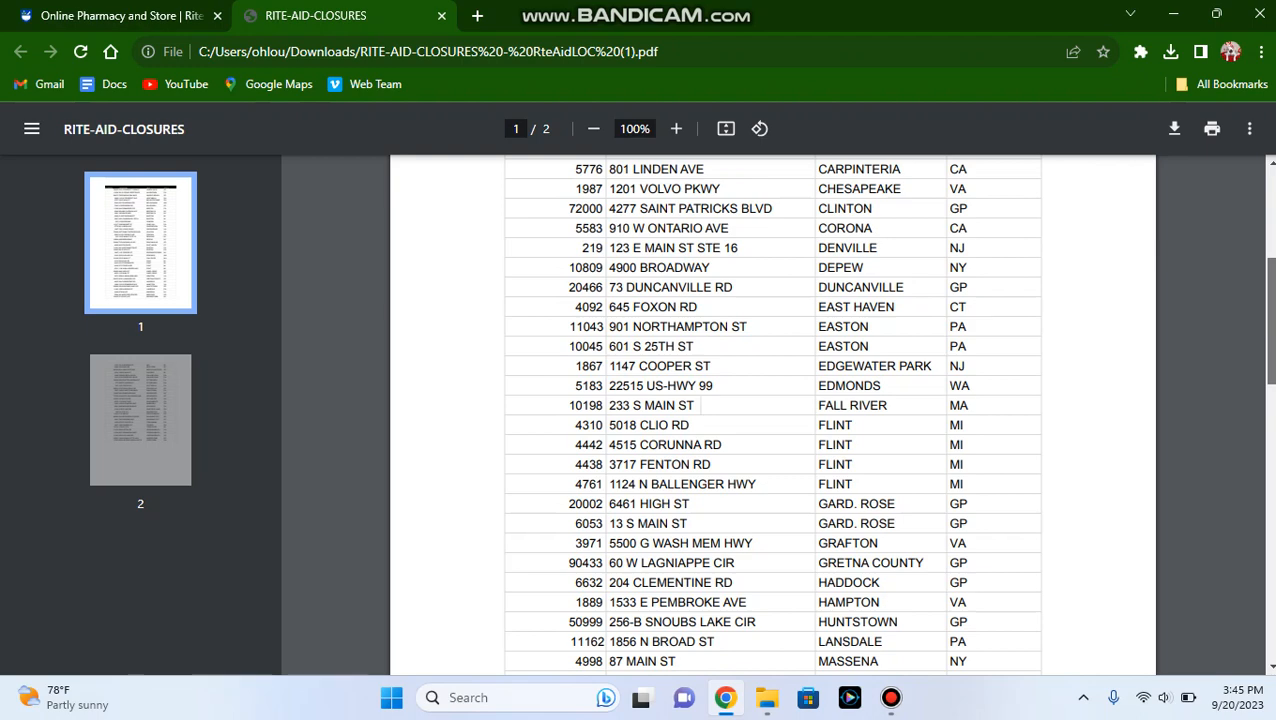
pyautogui.scroll(-3)
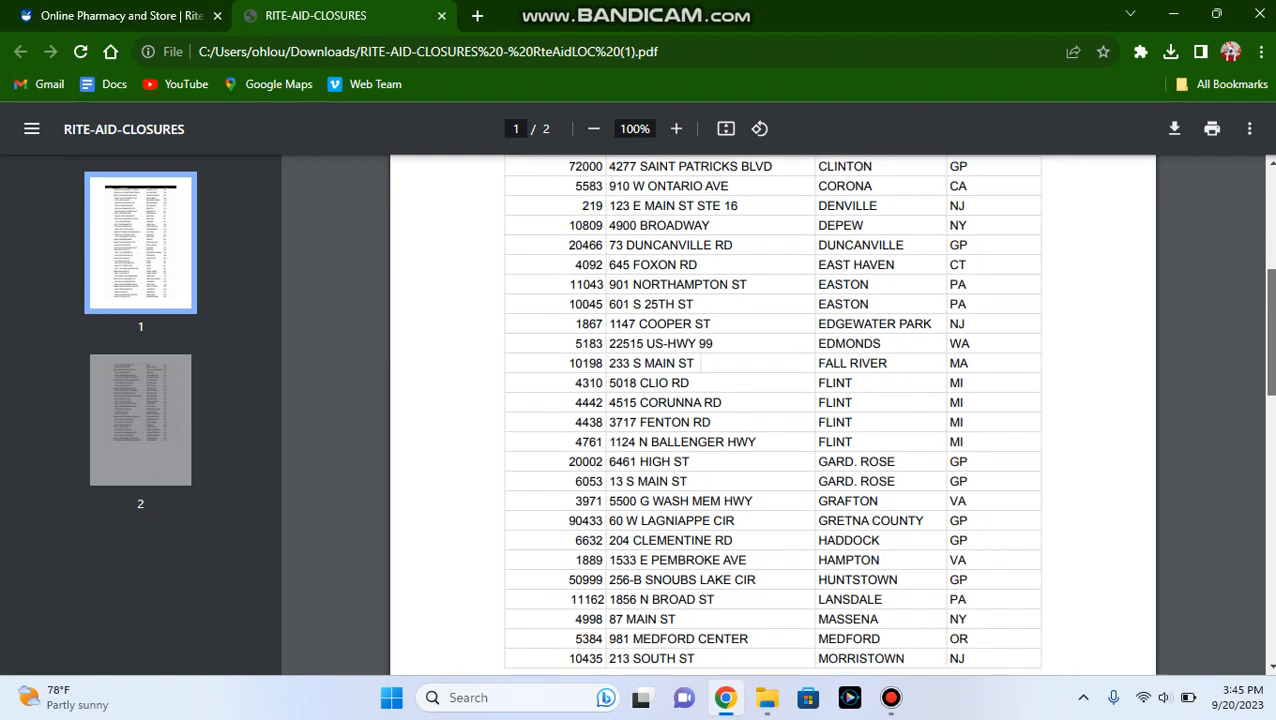
pyautogui.scroll(3)
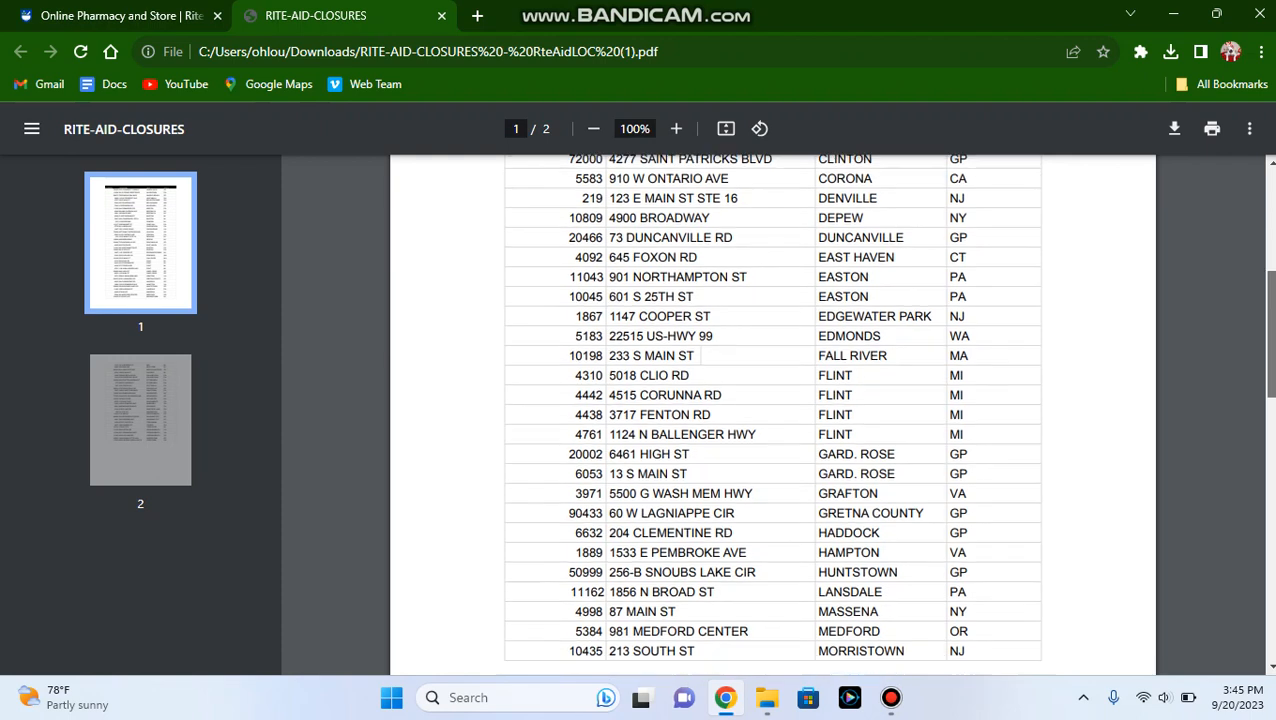
pyautogui.scroll(-3)
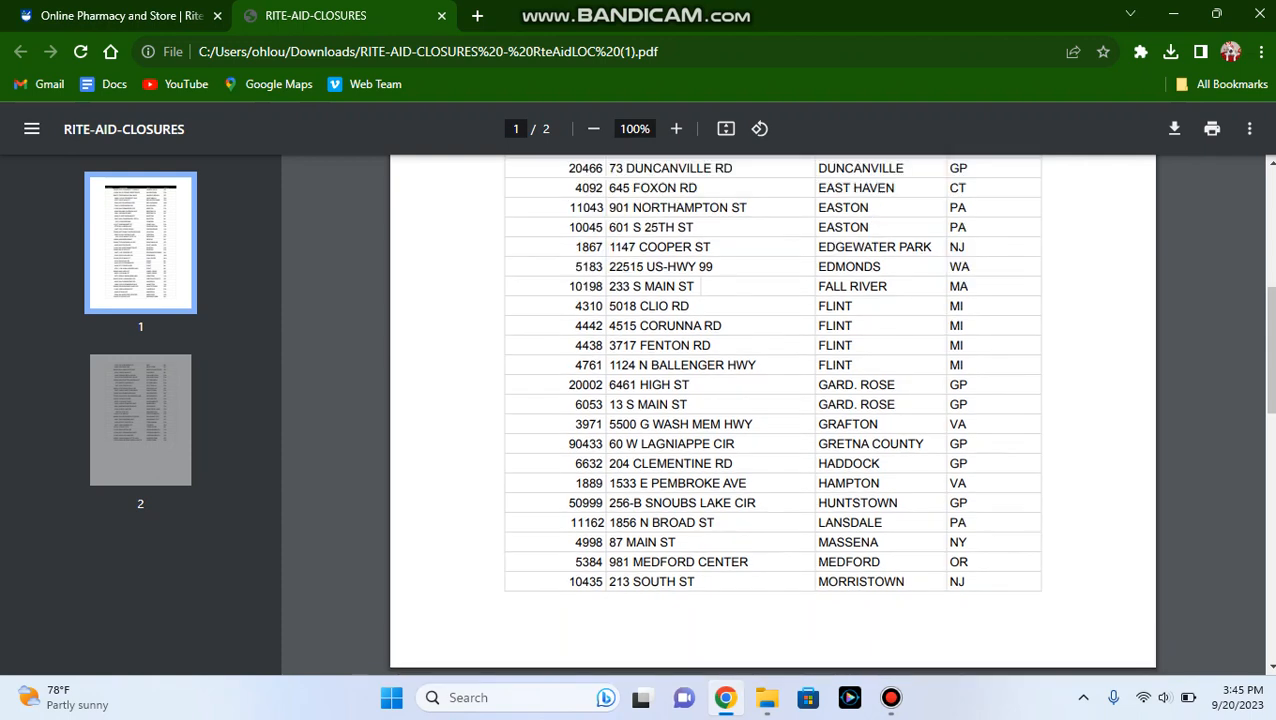
pyautogui.scroll(-3)
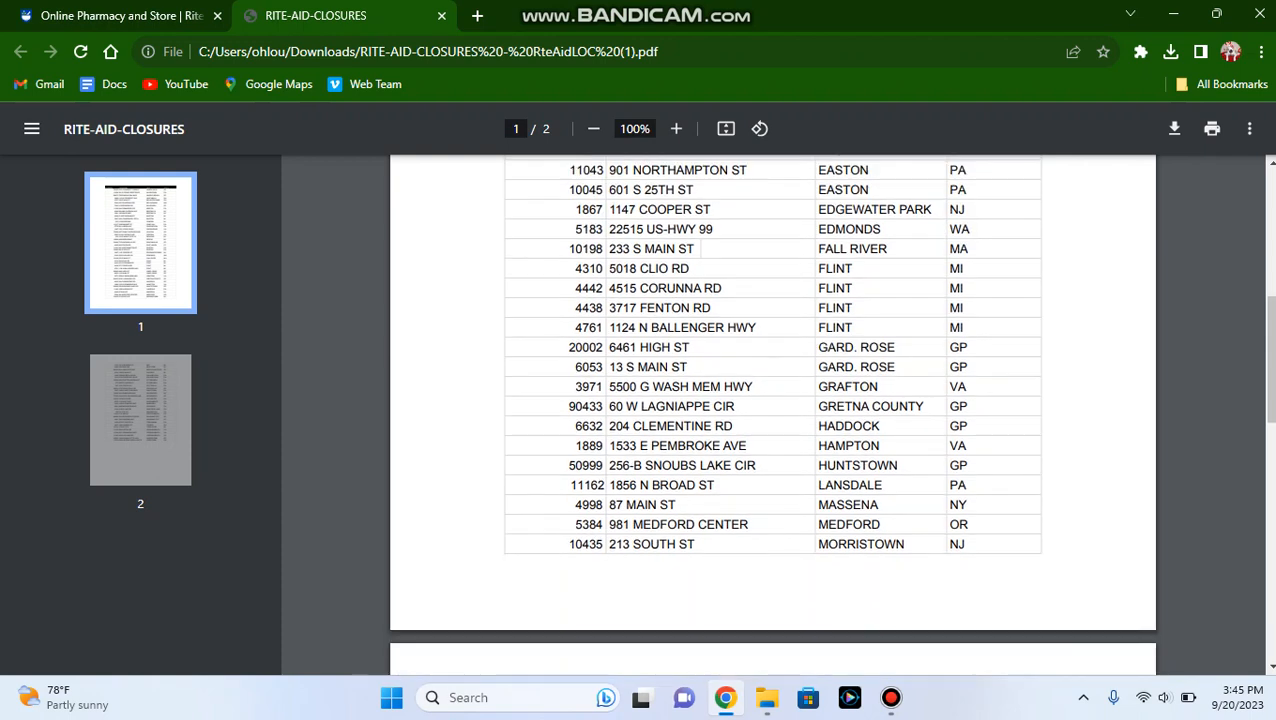
pyautogui.scroll(3)
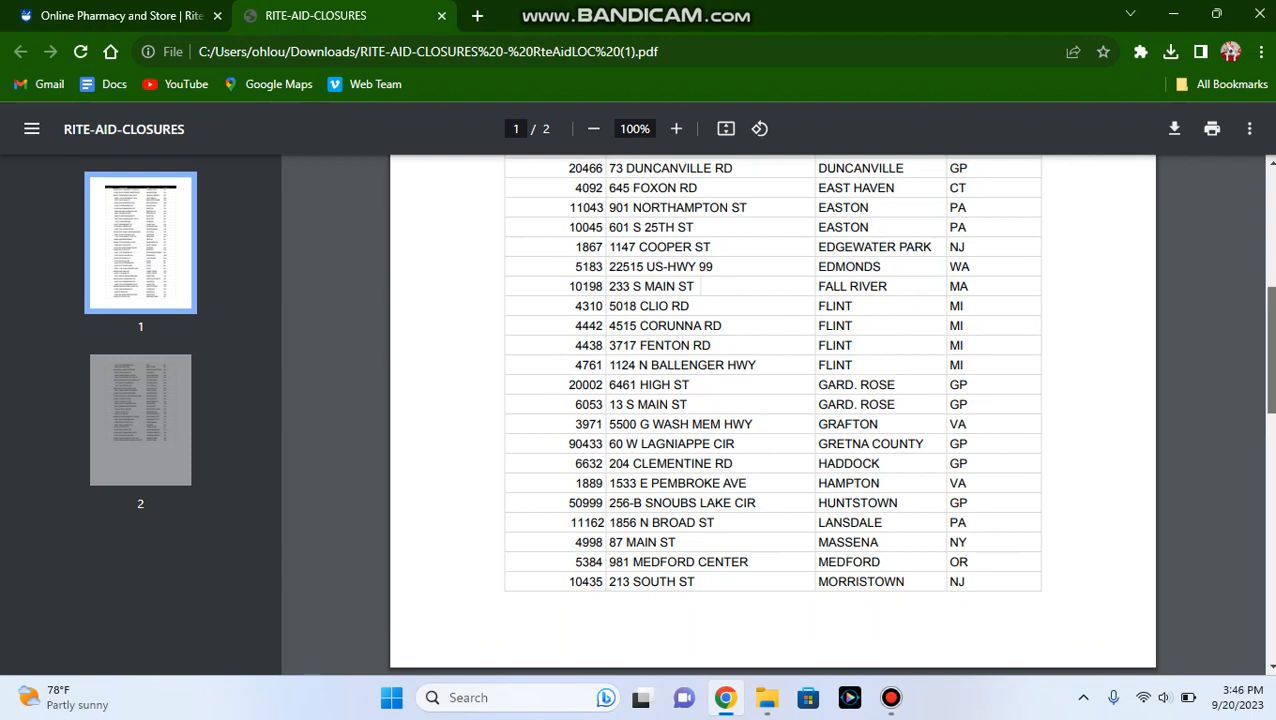
pyautogui.scroll(-3)
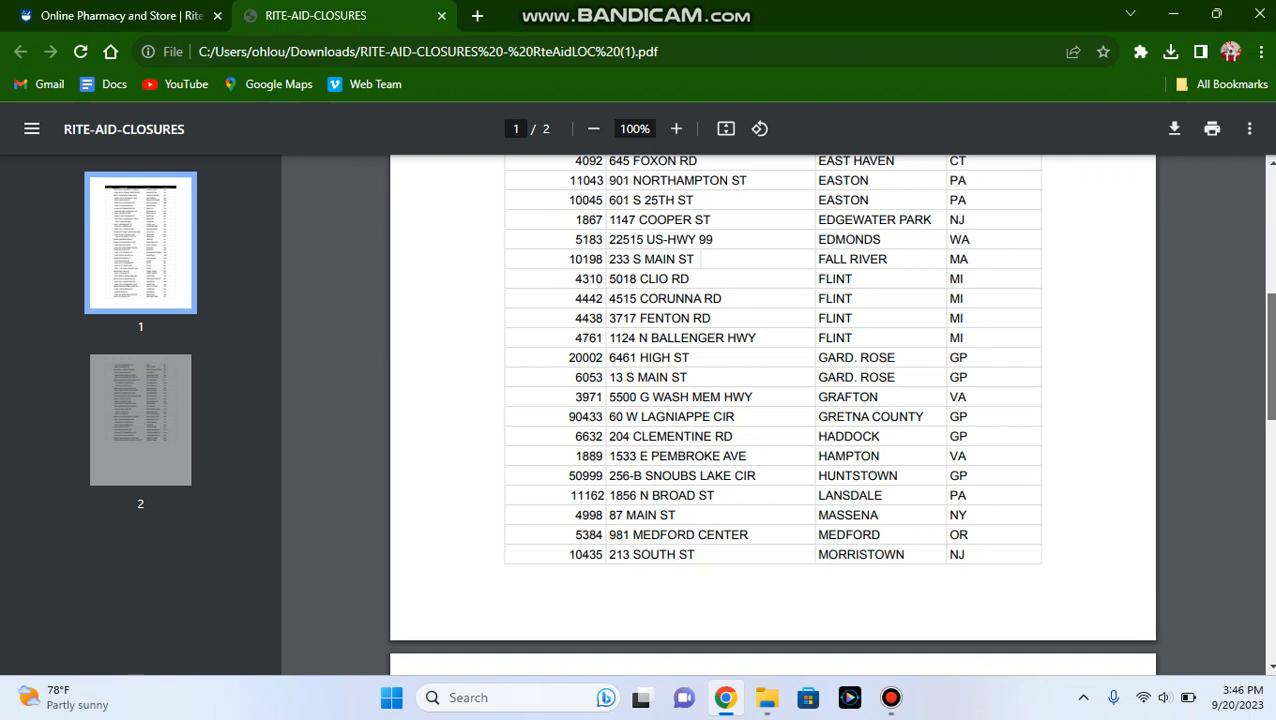
pyautogui.scroll(-3)
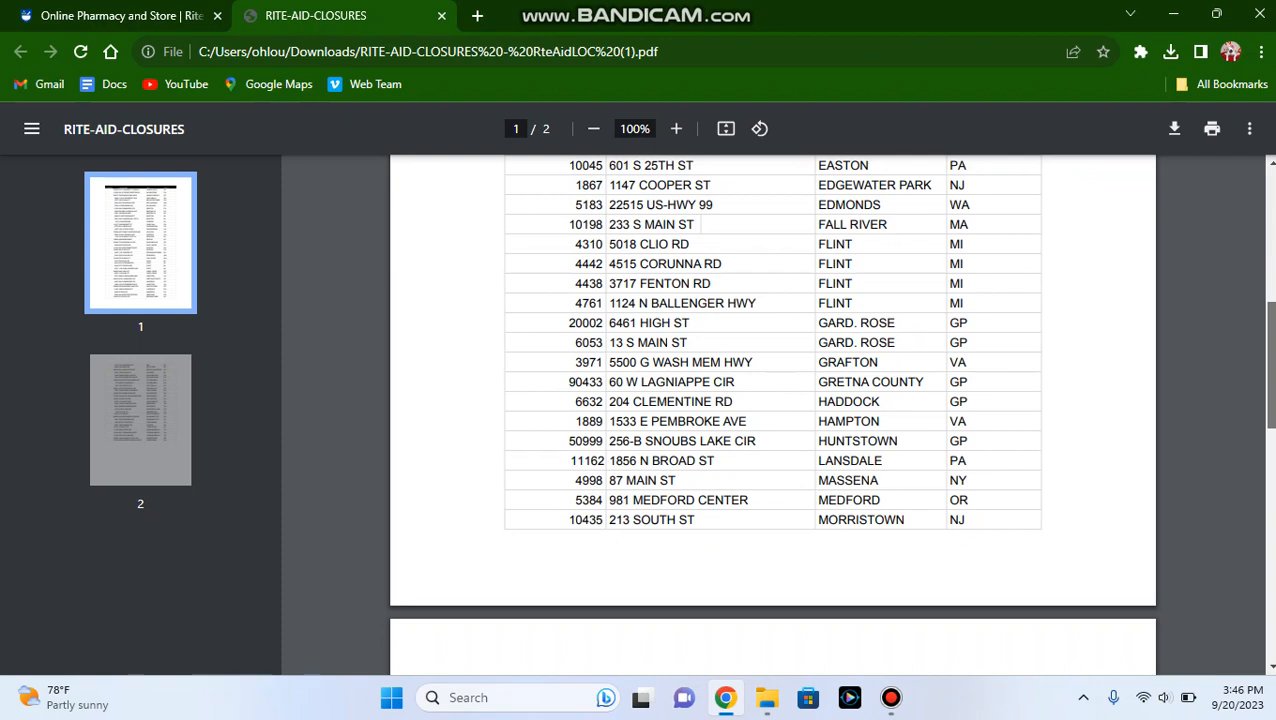
# - Scroll past the page break so page 2 shows the Mio through Quakertown stores
pyautogui.scroll(-3)
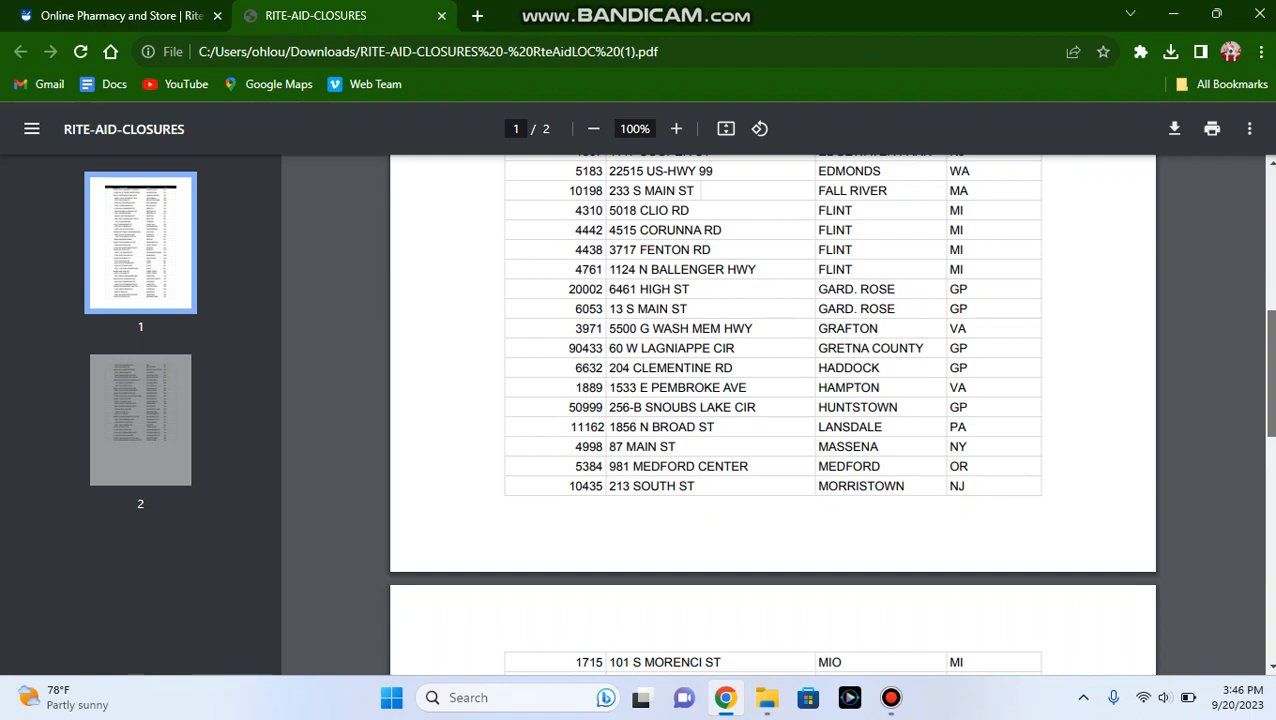
pyautogui.scroll(-3)
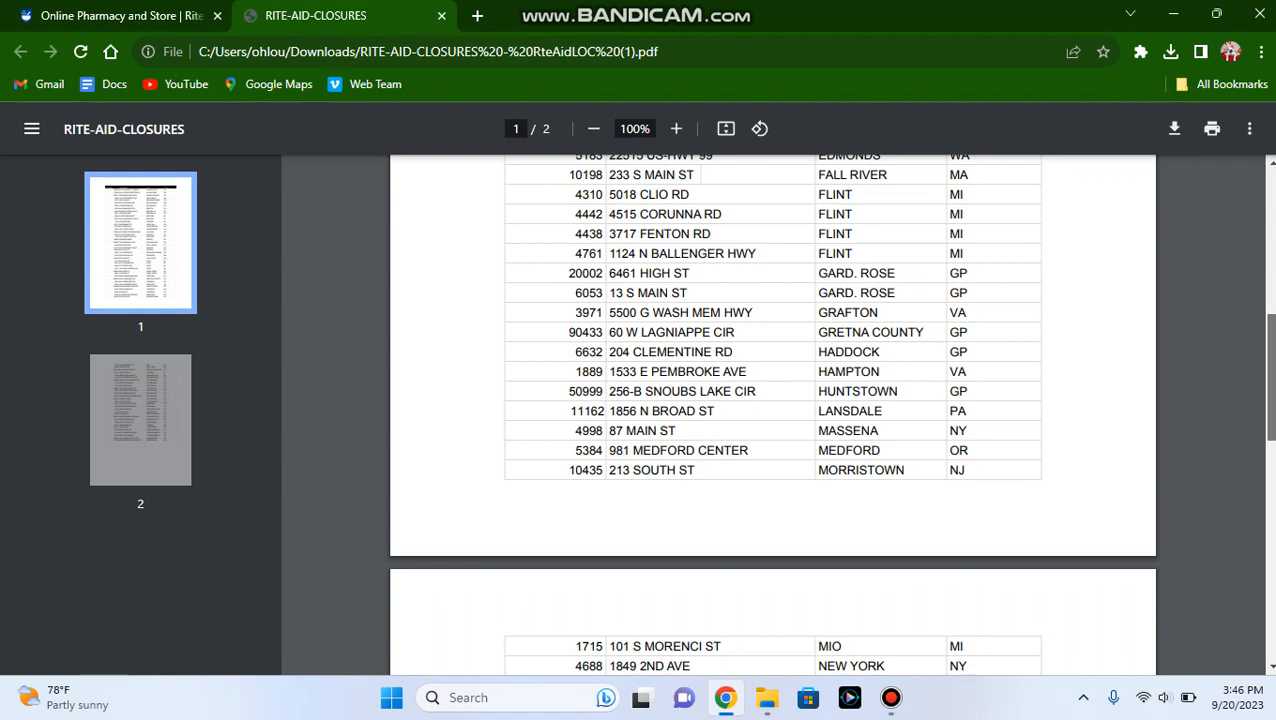
pyautogui.scroll(-3)
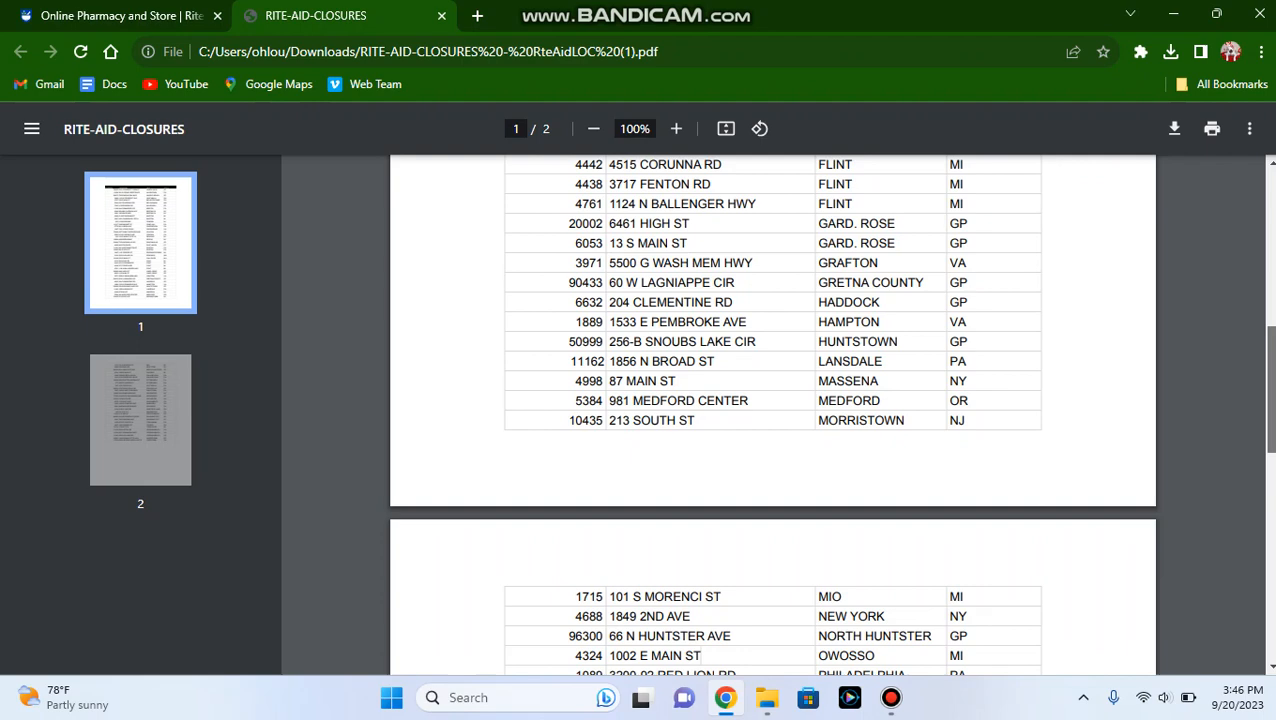
pyautogui.scroll(-3)
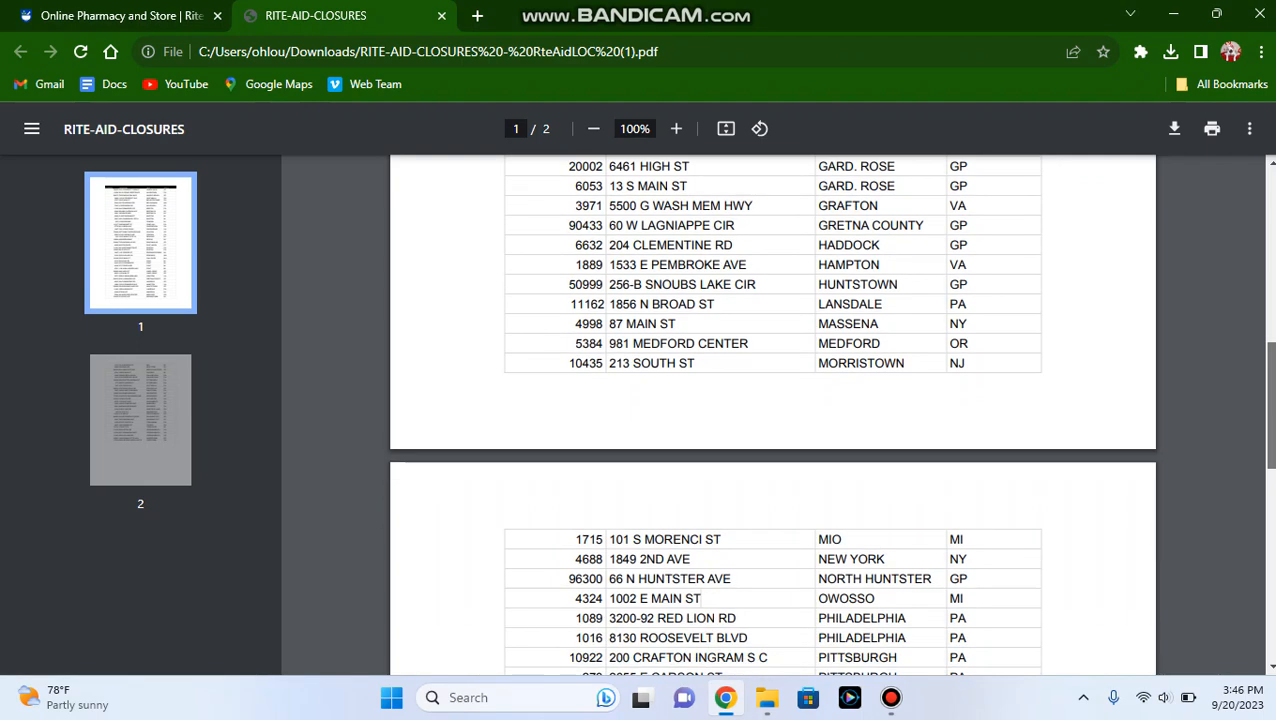
pyautogui.scroll(-3)
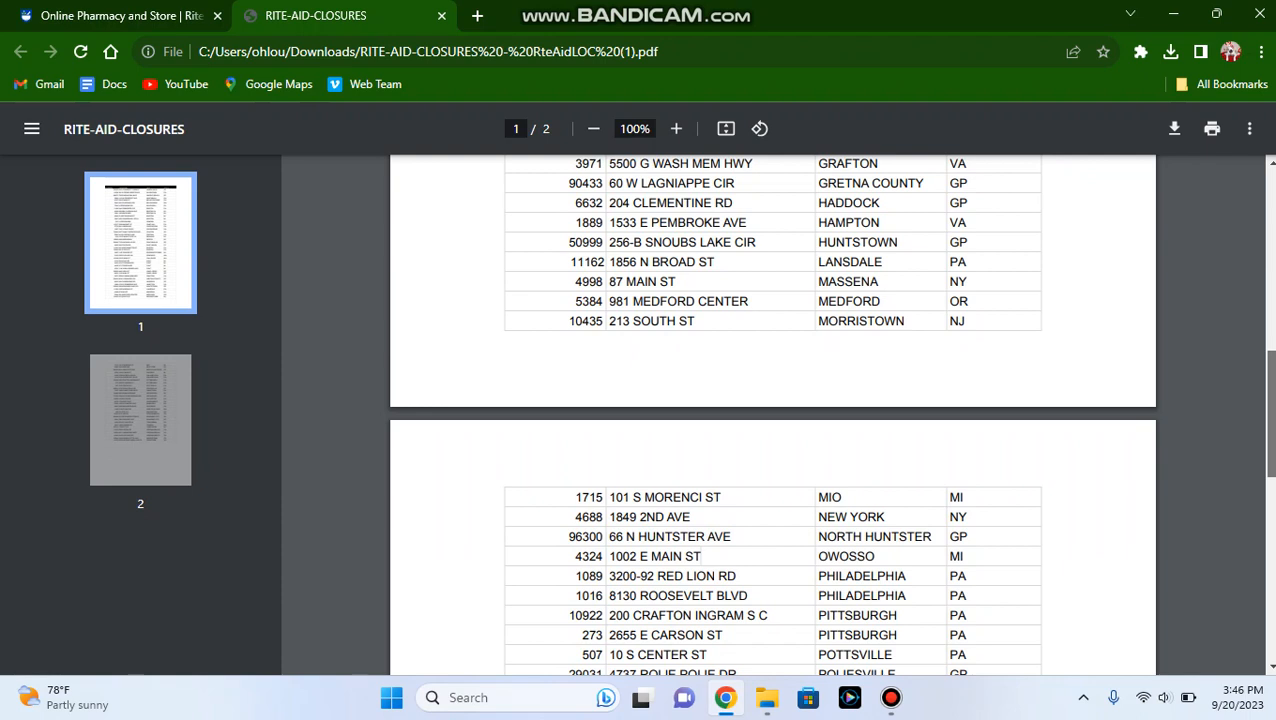
pyautogui.scroll(-3)
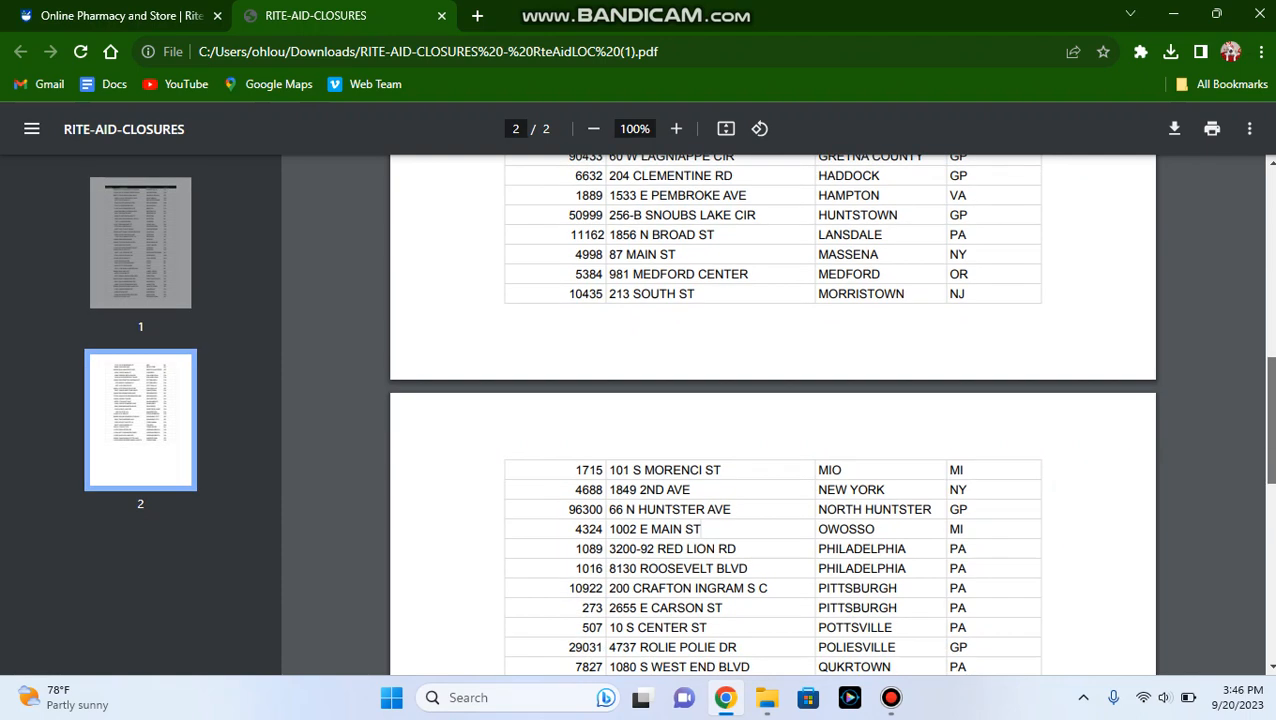
# - Scroll down page 2 until the final Yorktown store row is visible
pyautogui.scroll(-3)
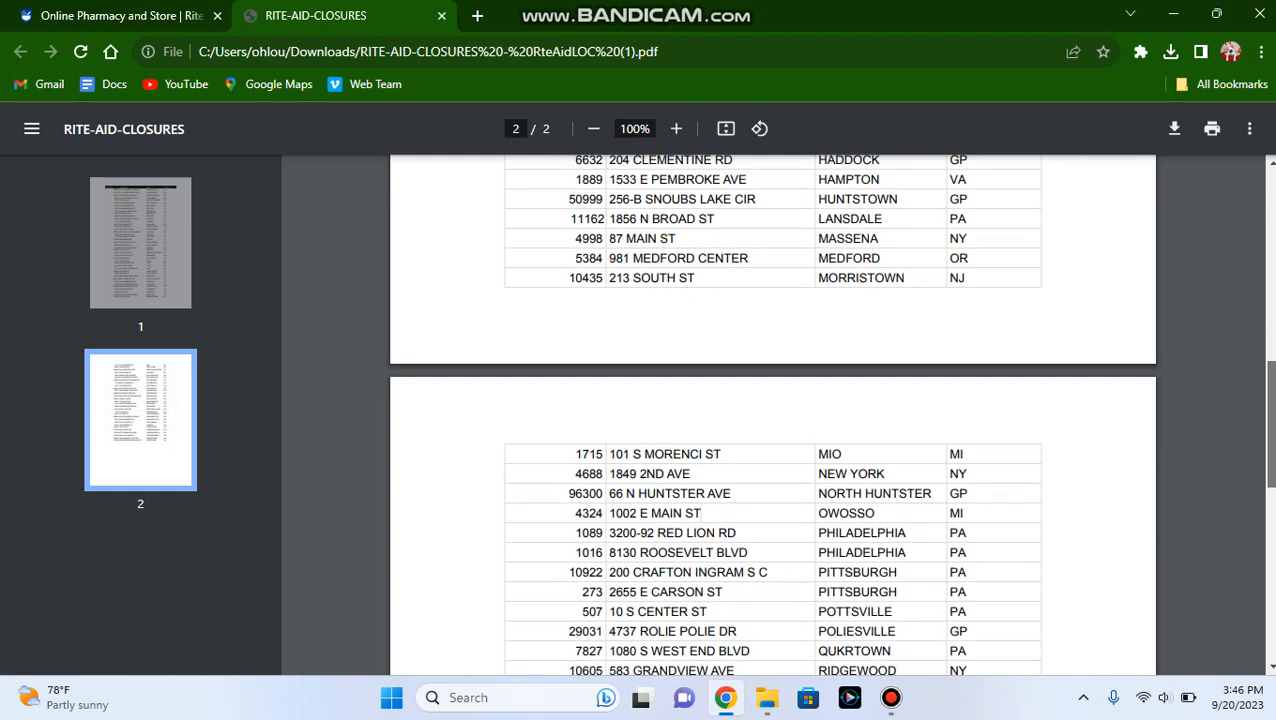
pyautogui.scroll(-3)
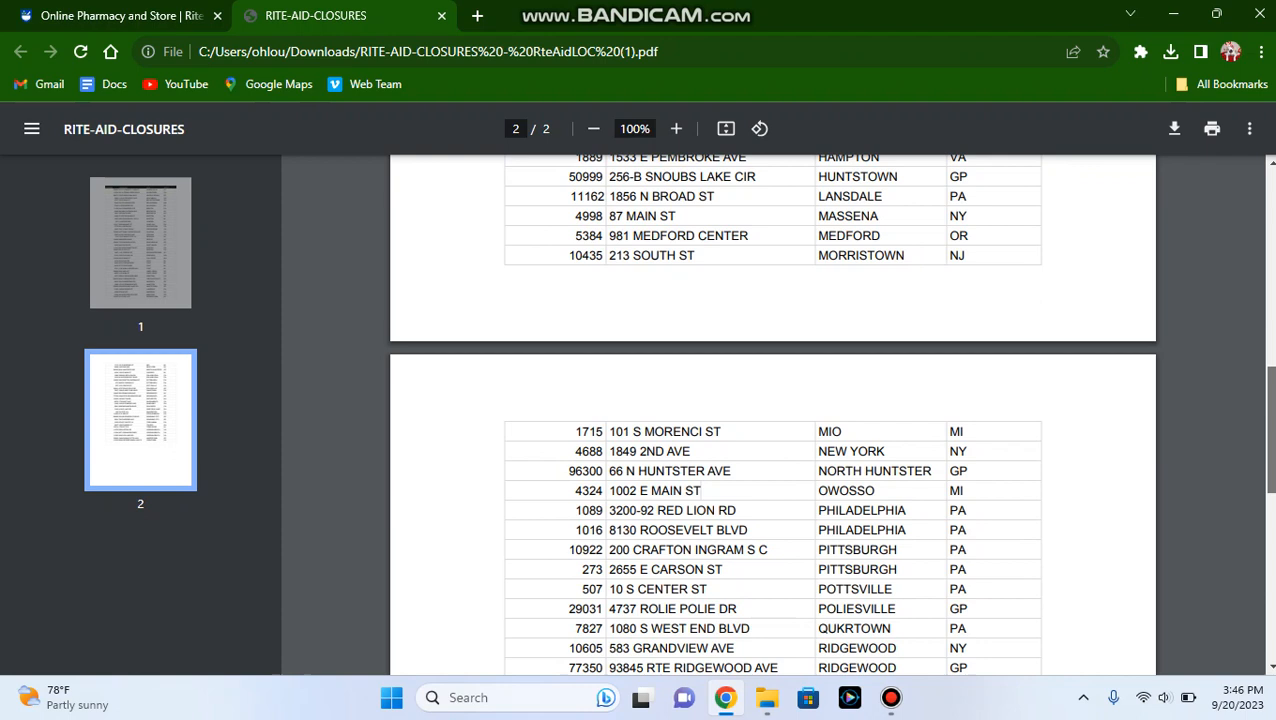
pyautogui.scroll(-3)
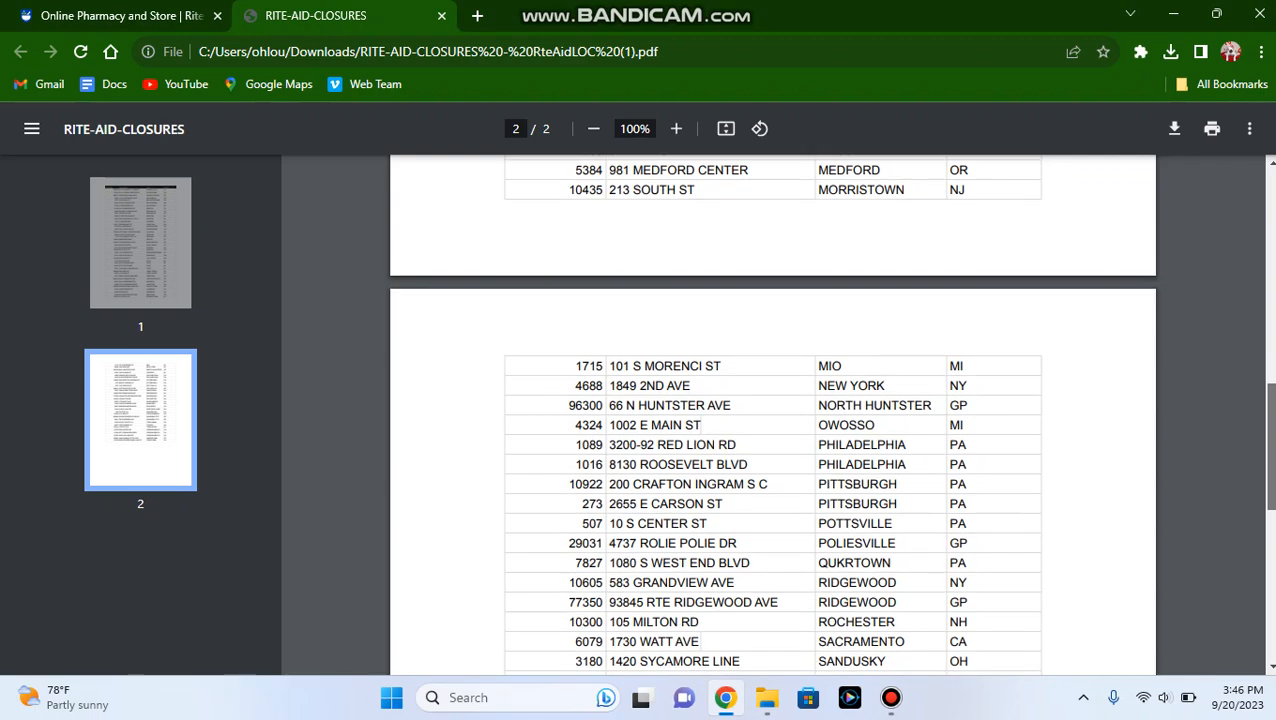
pyautogui.scroll(-3)
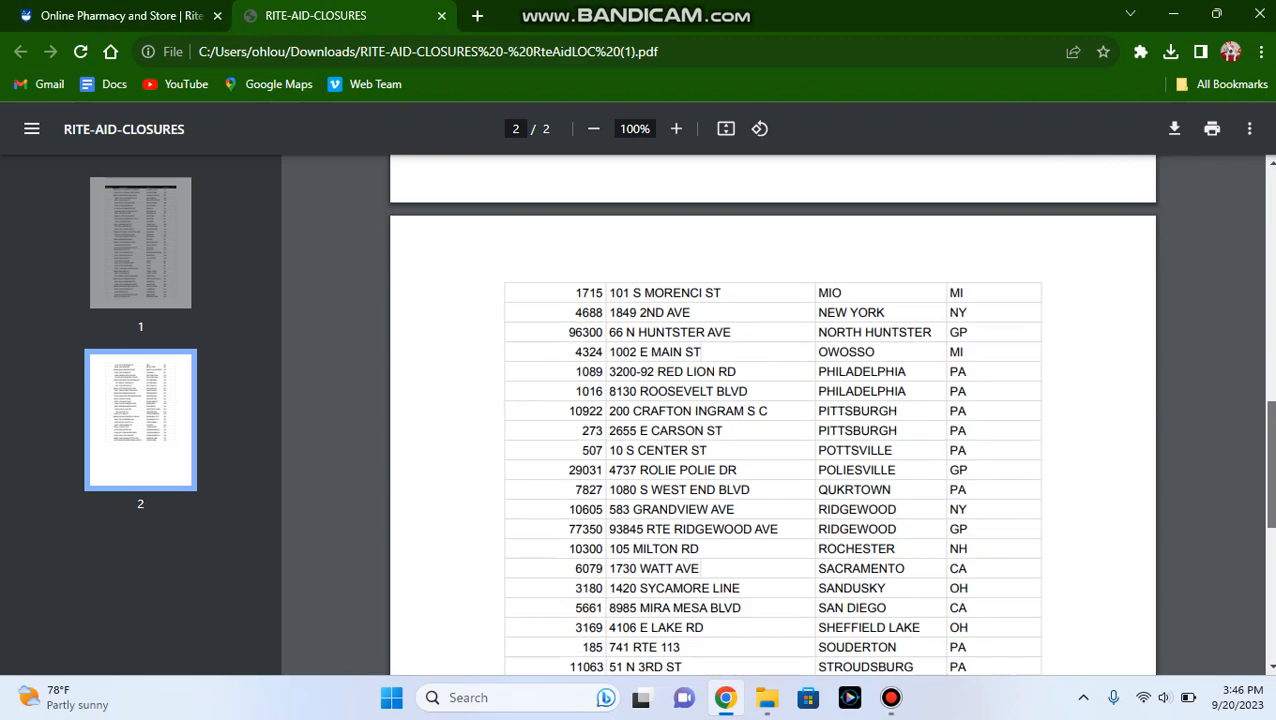
pyautogui.scroll(-3)
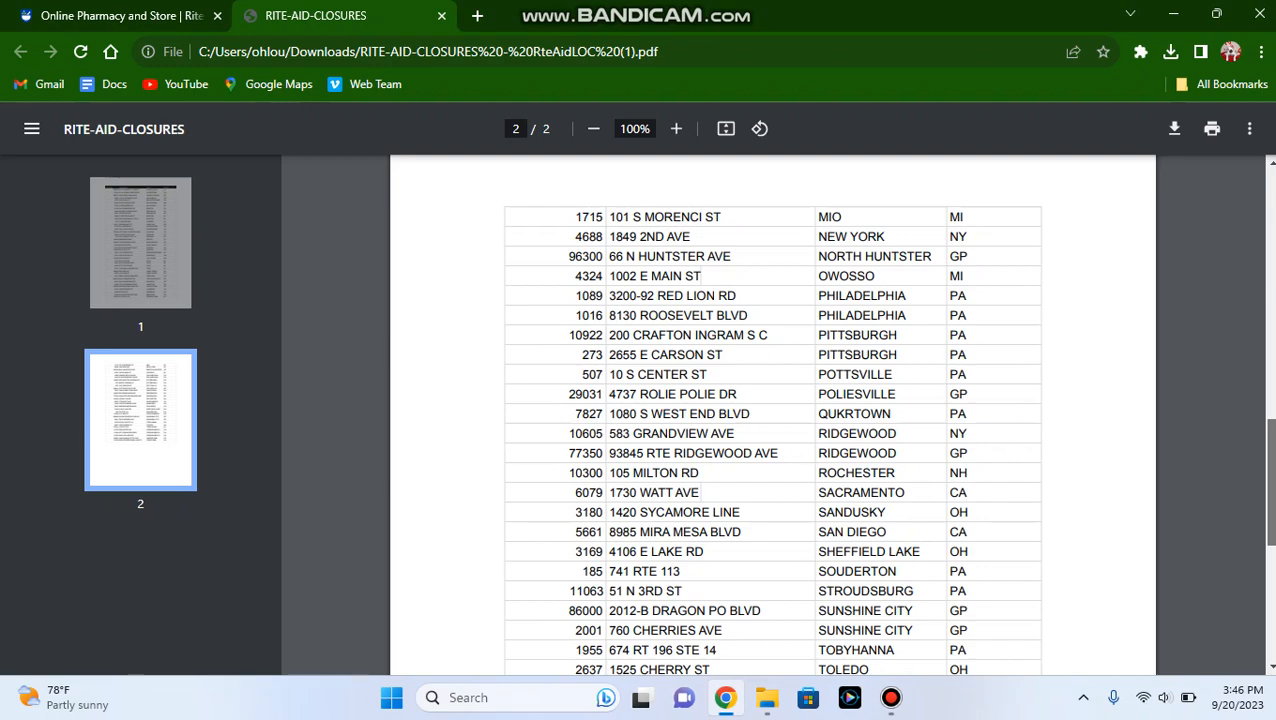
pyautogui.scroll(-3)
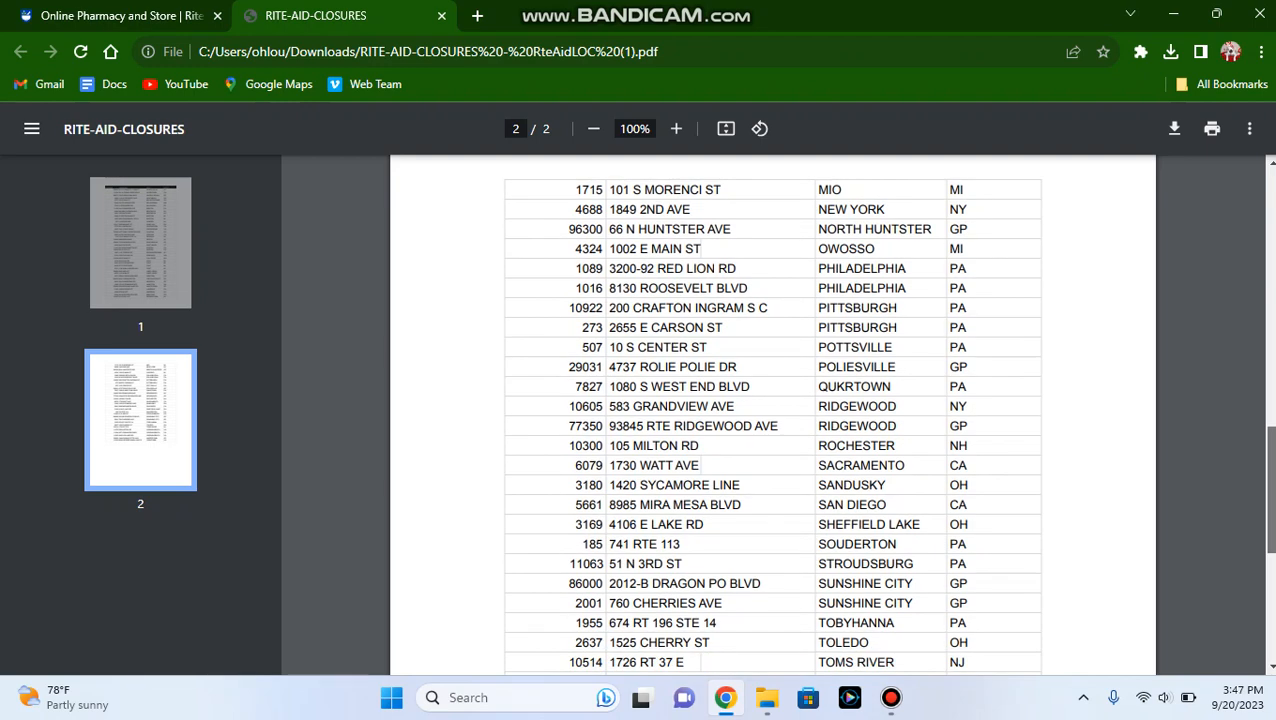
pyautogui.scroll(-3)
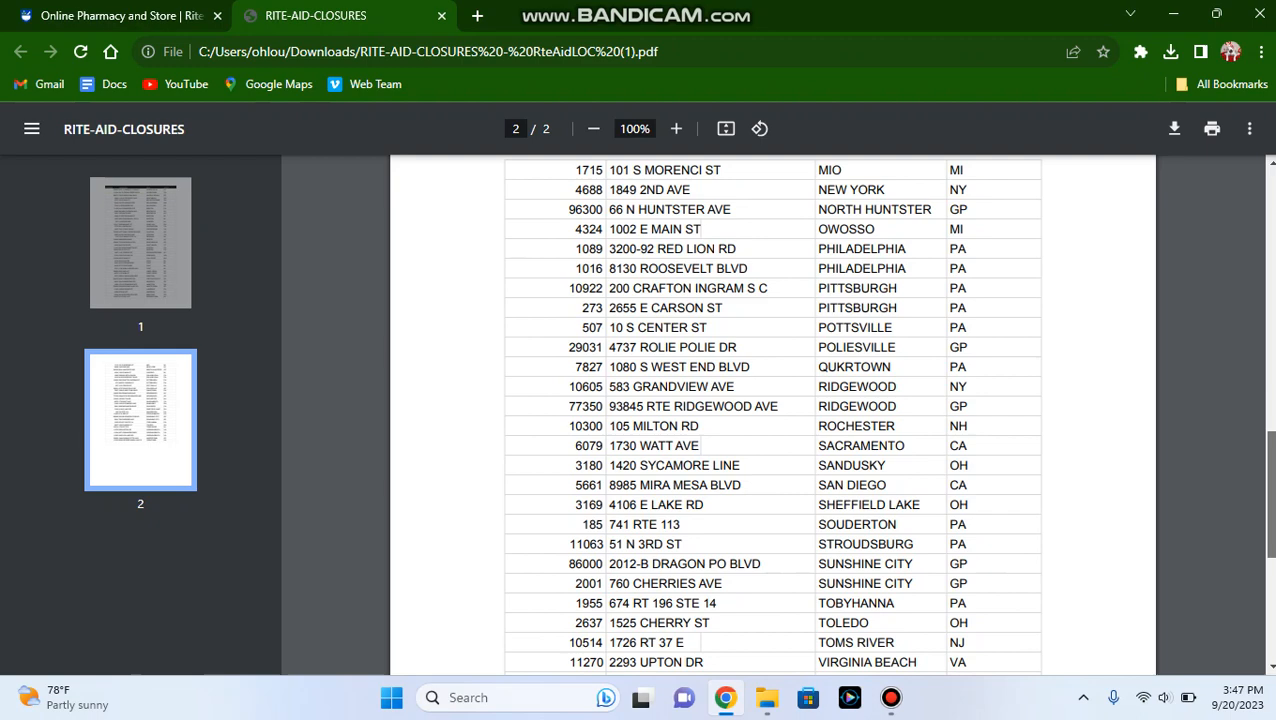
pyautogui.scroll(-3)
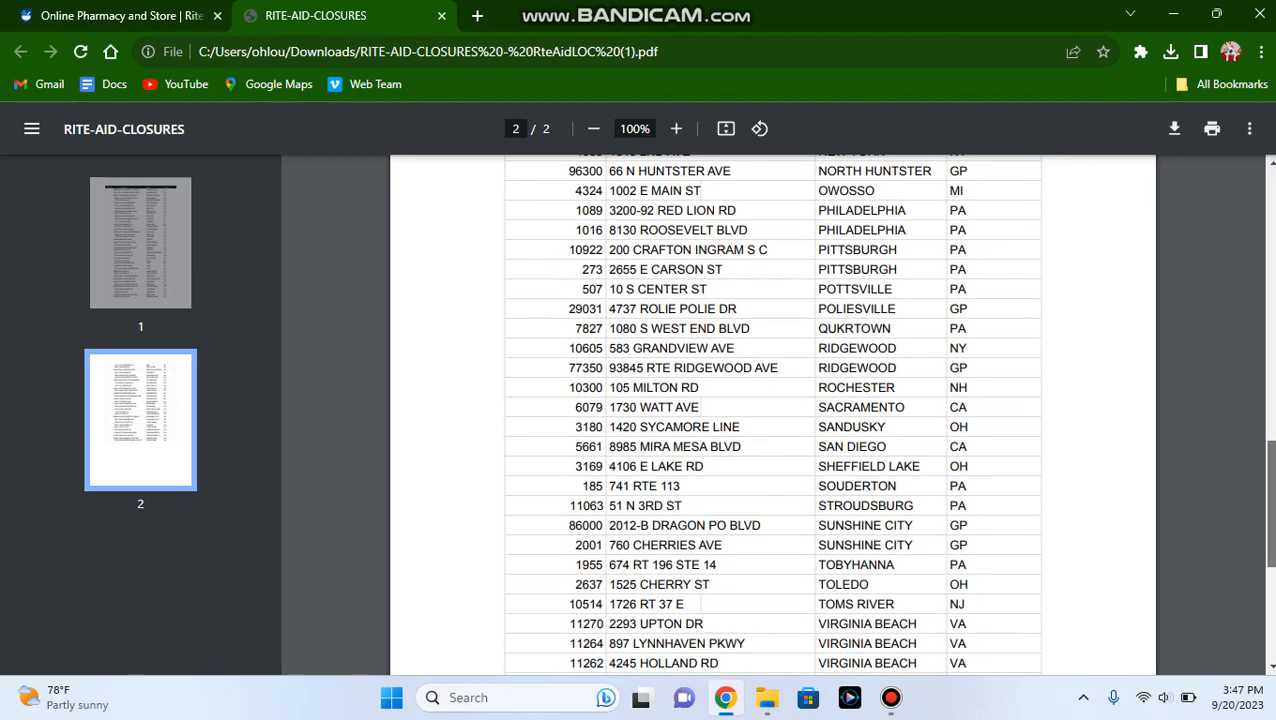
pyautogui.scroll(-3)
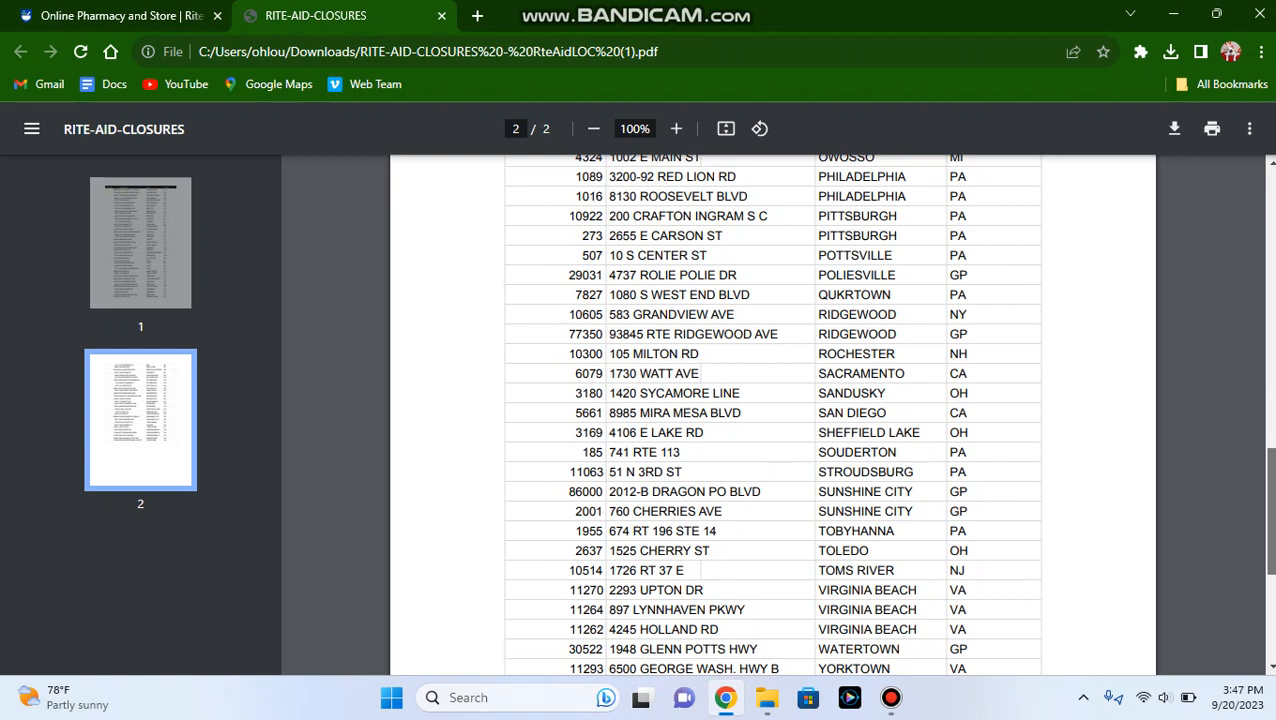
pyautogui.scroll(-3)
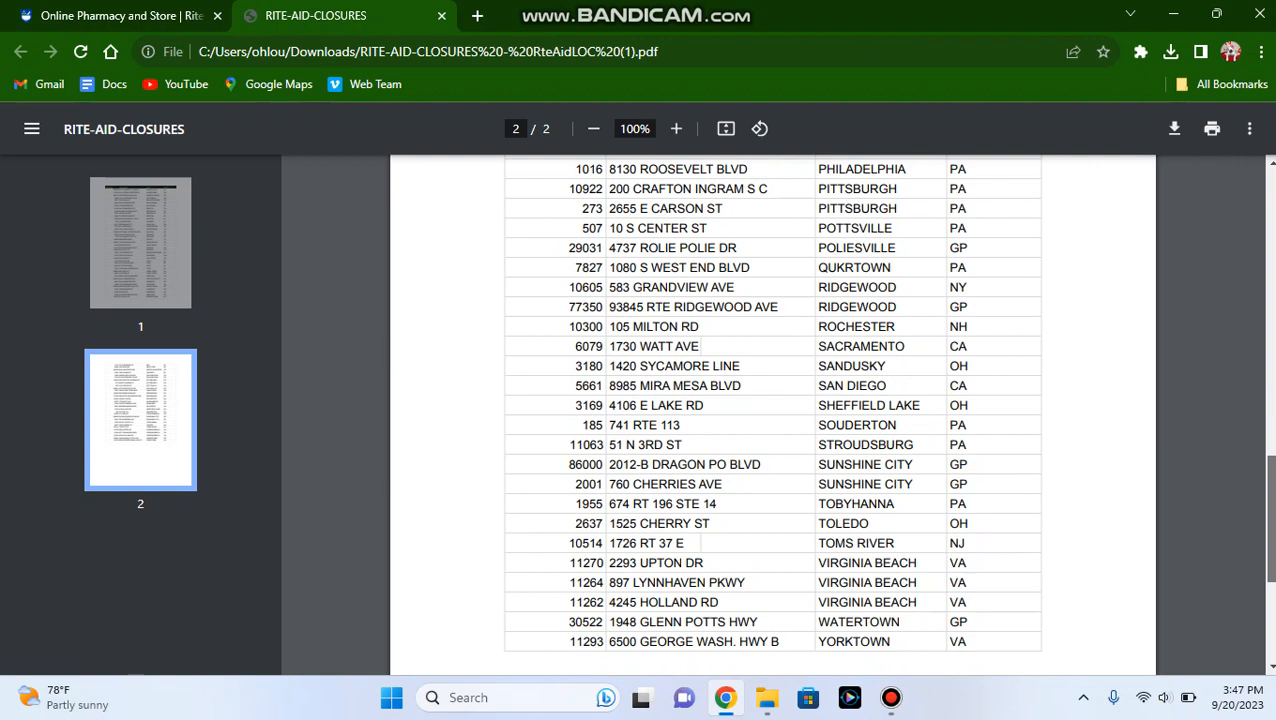
pyautogui.scroll(-3)
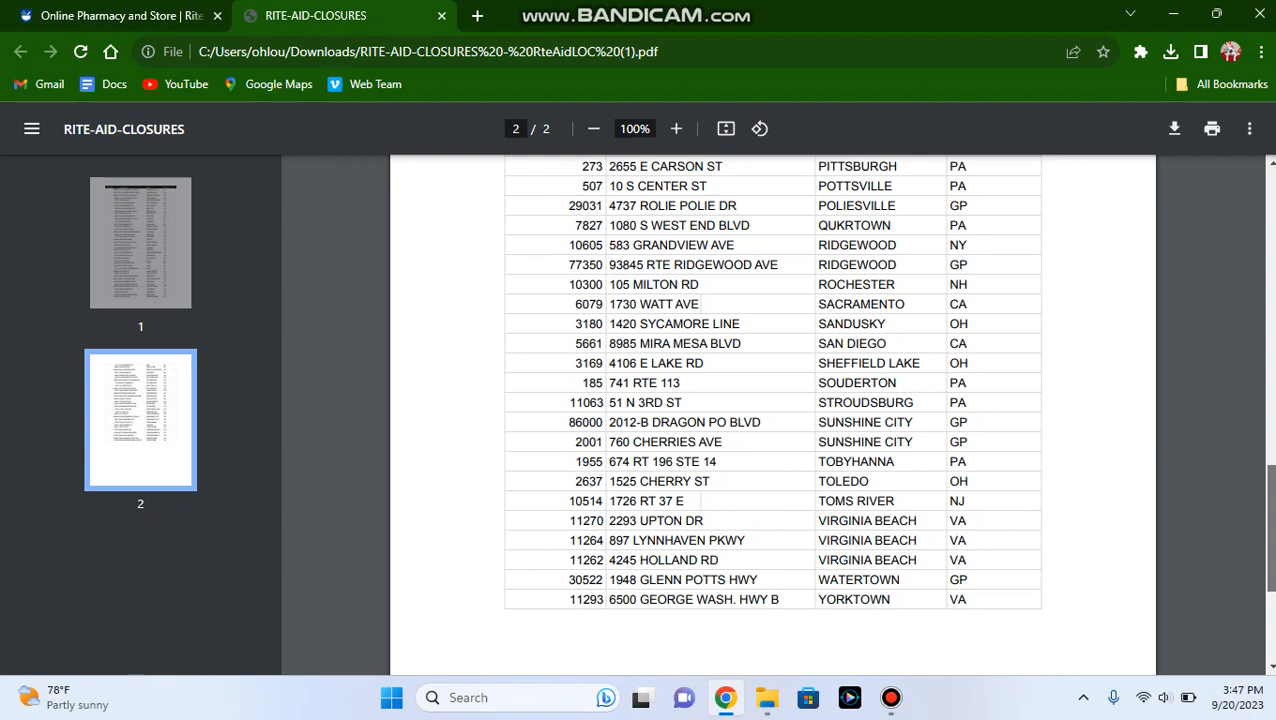
# - Scroll around the list, landing on page 1's Edgewater Park–Morristown stores
pyautogui.scroll(3)
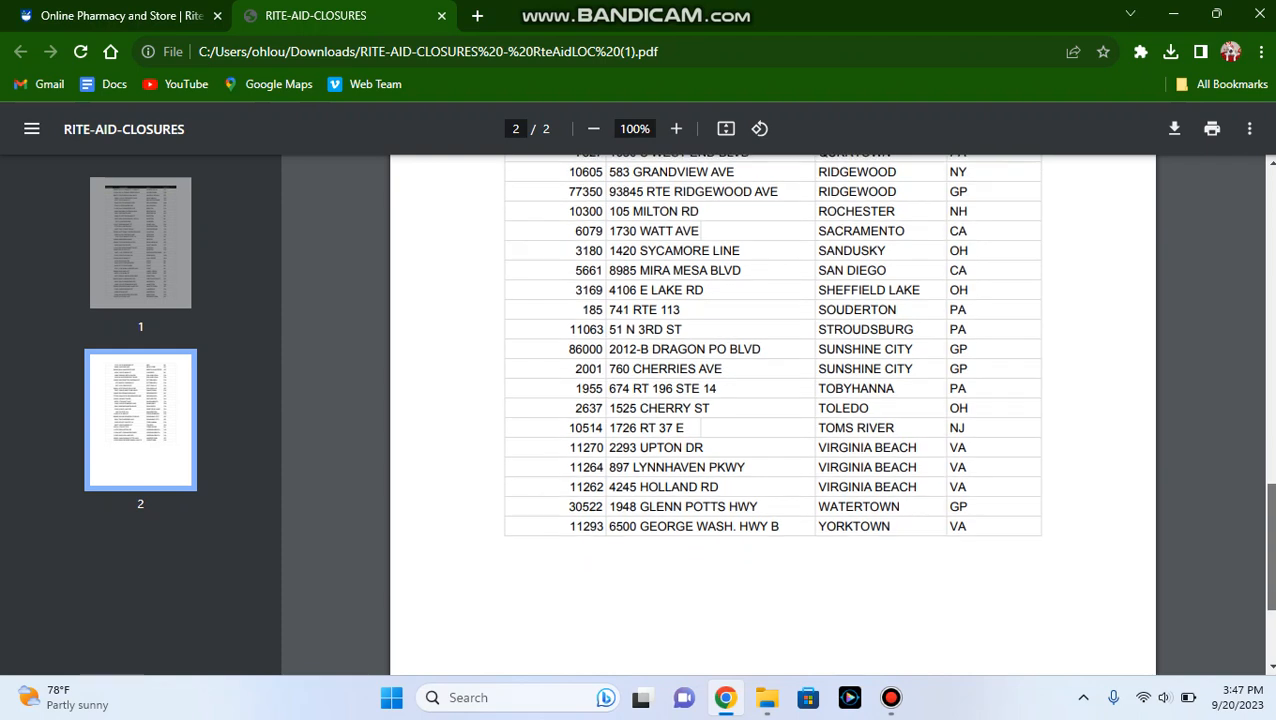
pyautogui.scroll(-3)
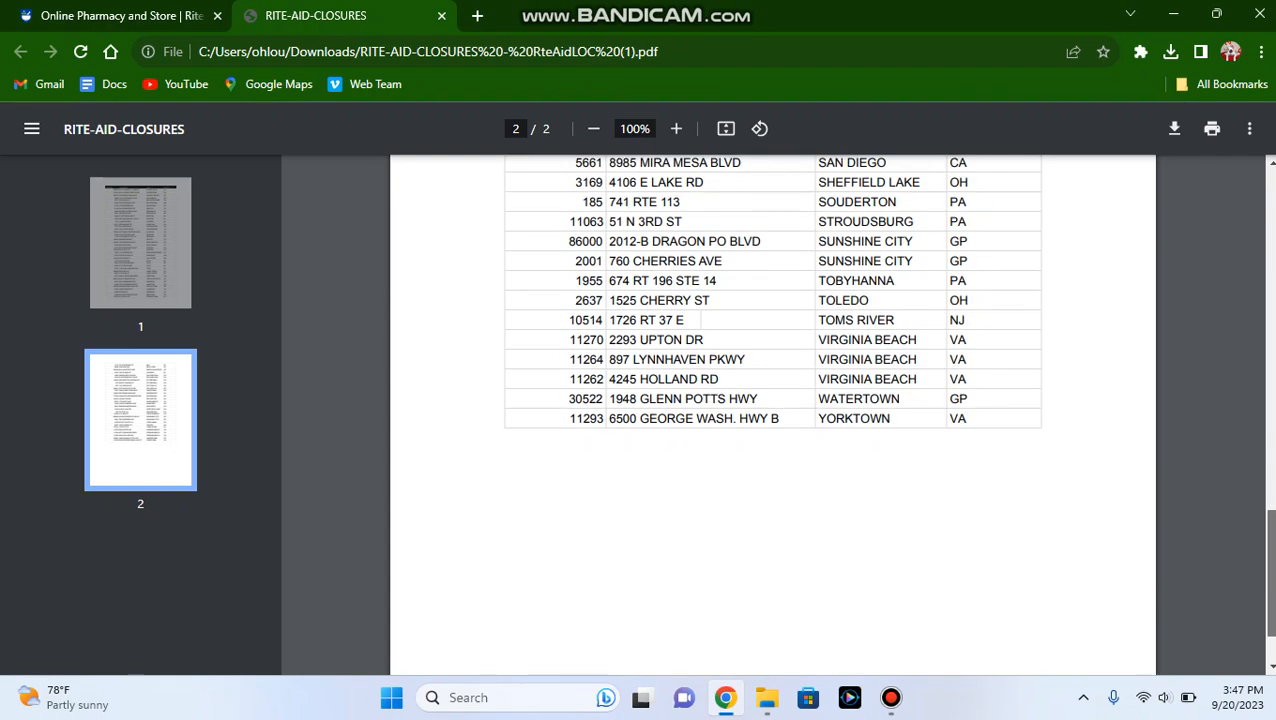
pyautogui.scroll(-3)
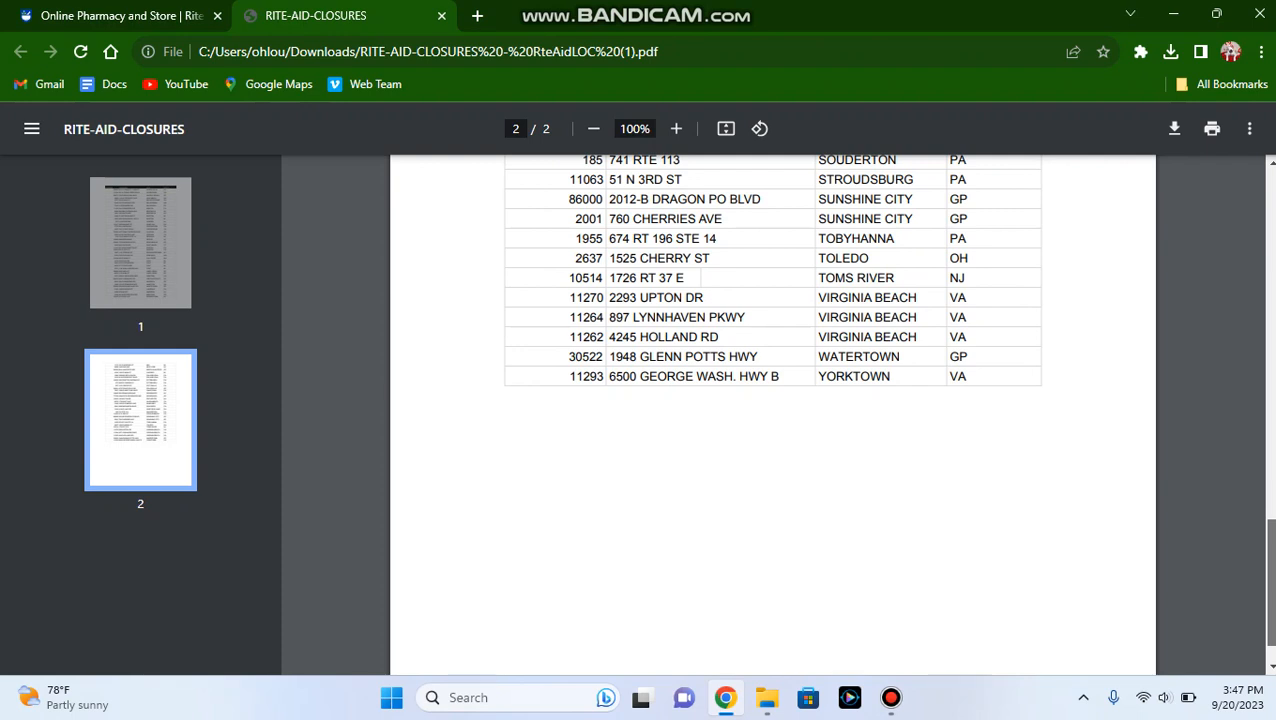
pyautogui.scroll(-3)
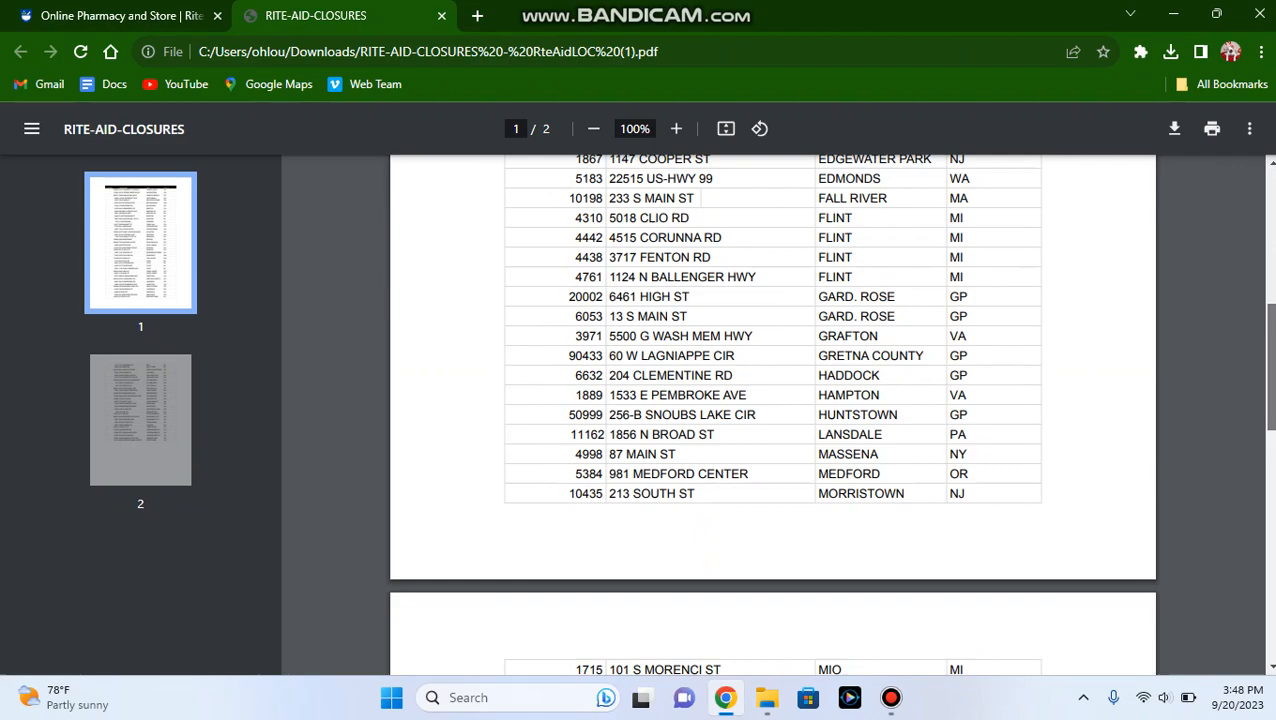
# - Scroll back to the top of the list and switch to the riteaid.com homepage tab
pyautogui.scroll(3)
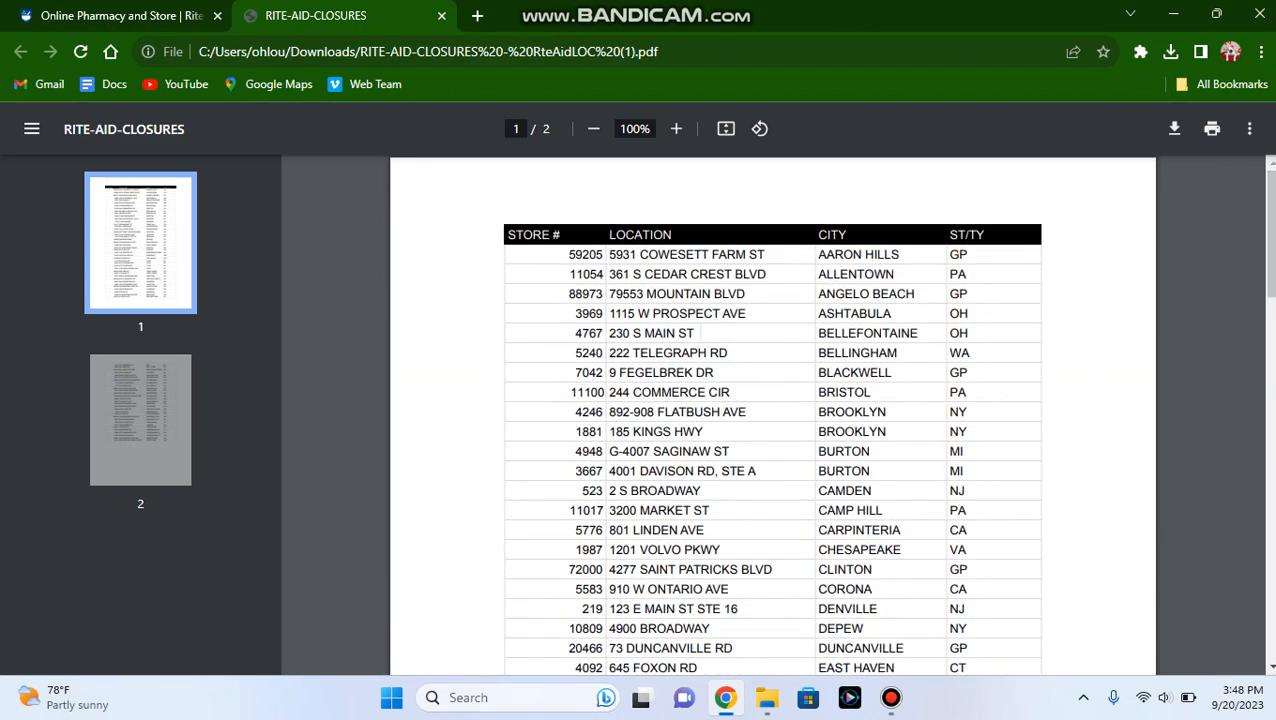
pyautogui.click(112, 16)
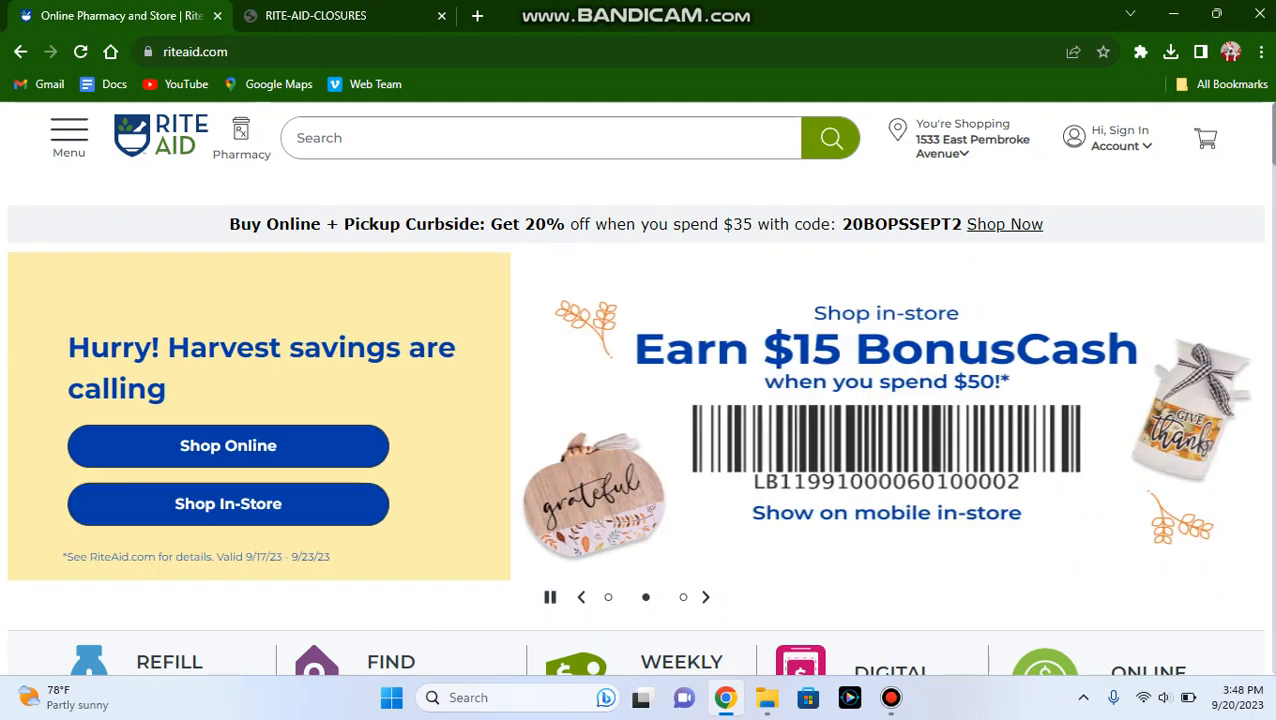
# - Cycle the homepage banner carousel past flu-shot and harvest savings to the beauty dupes promotion
pyautogui.click(684, 596)
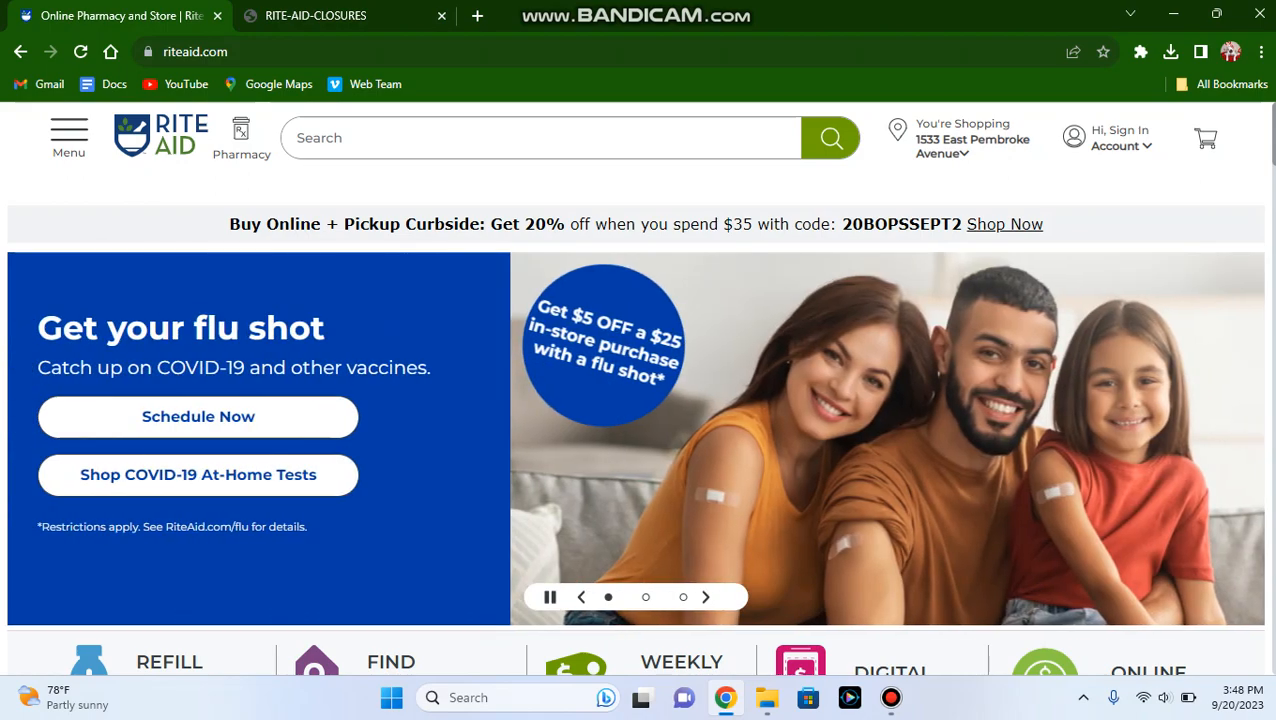
pyautogui.click(706, 596)
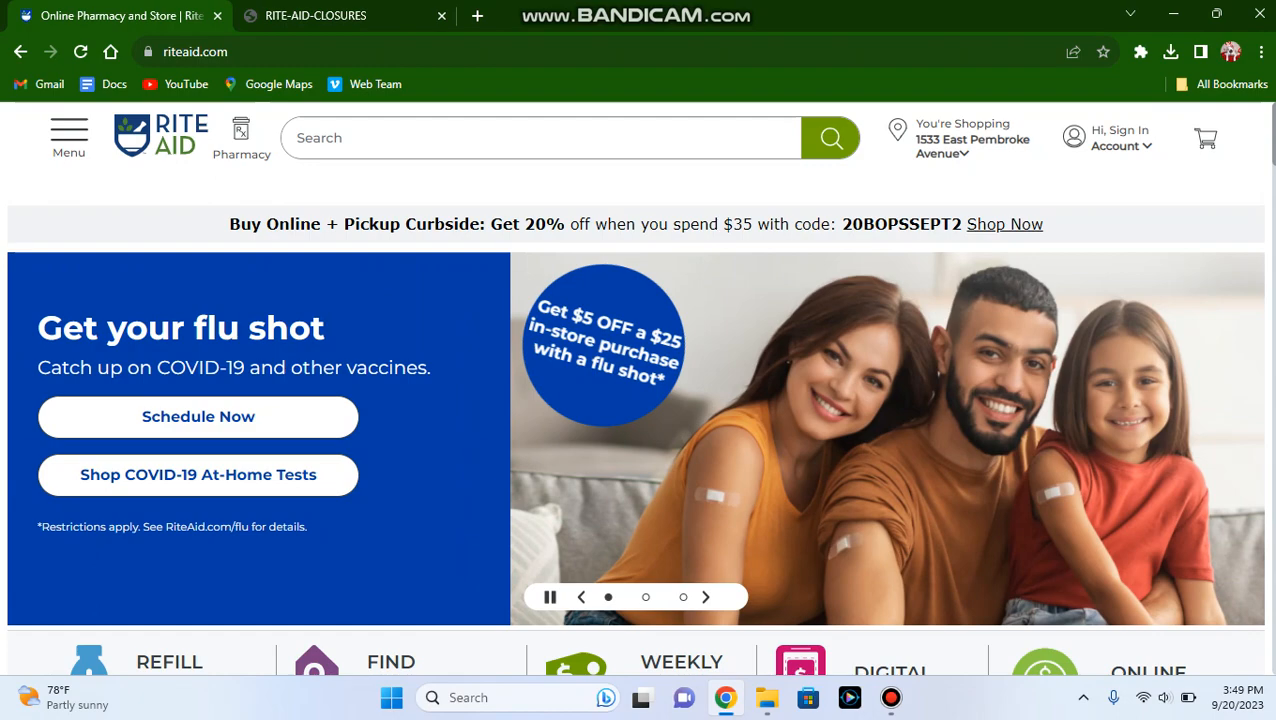
pyautogui.click(704, 596)
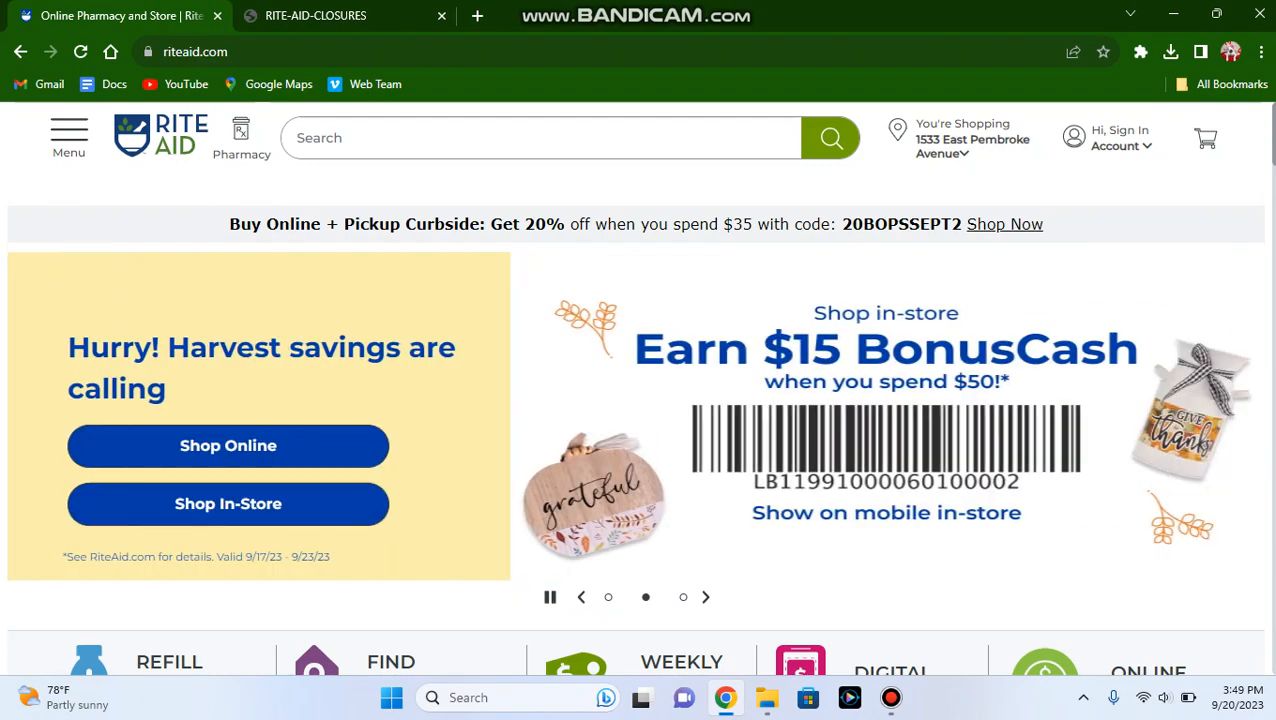
pyautogui.click(706, 596)
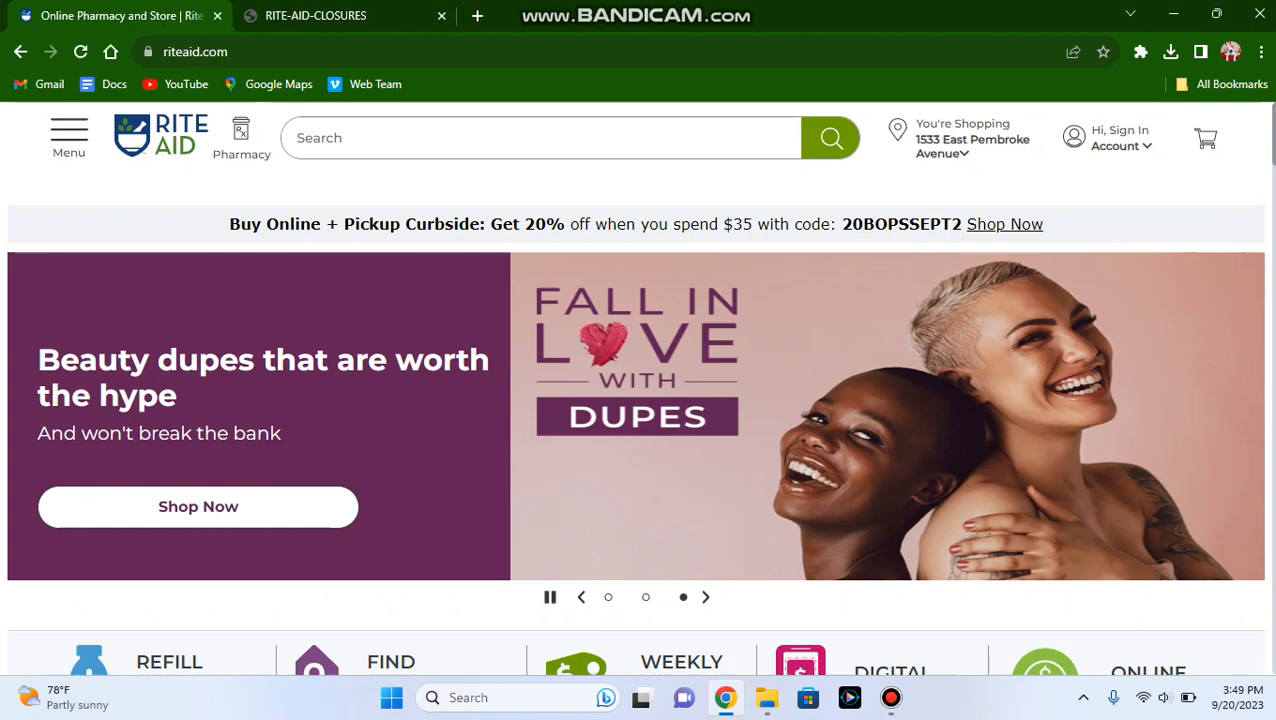